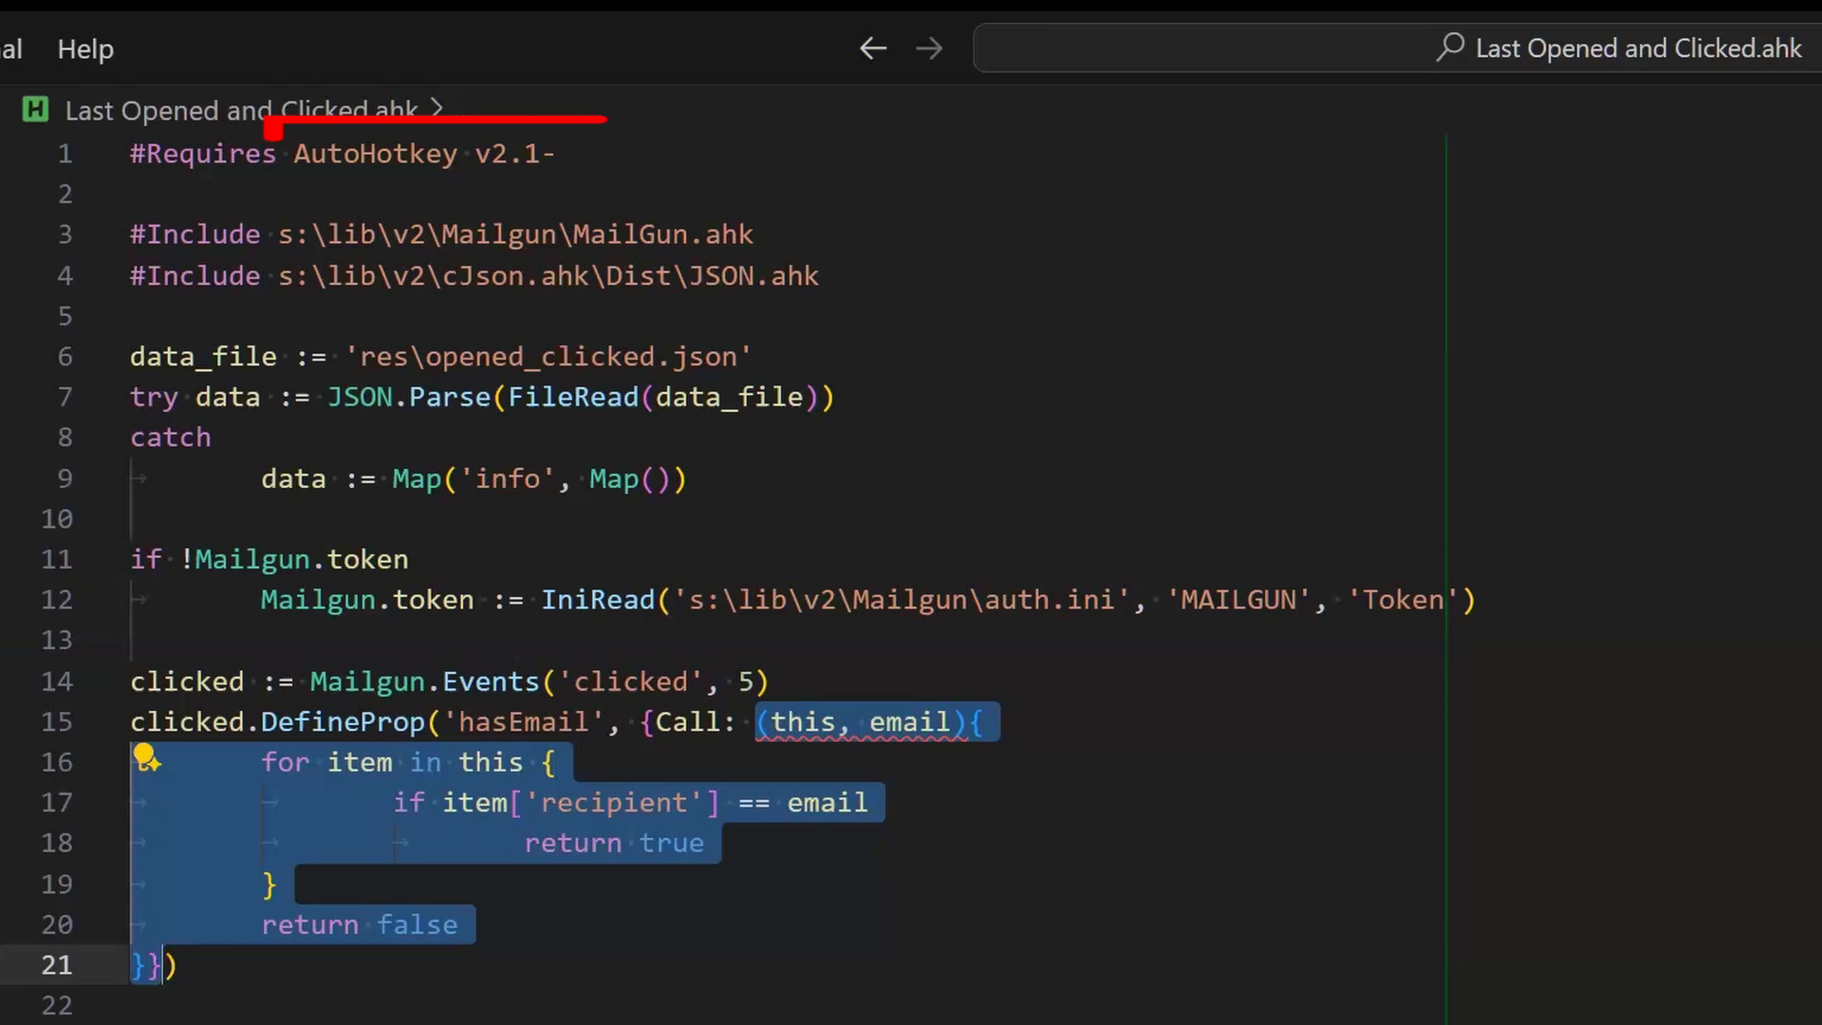
# Paste the inline callback below as a standalone hasEmail(this, email){ function.
pyautogui.scroll(-3)
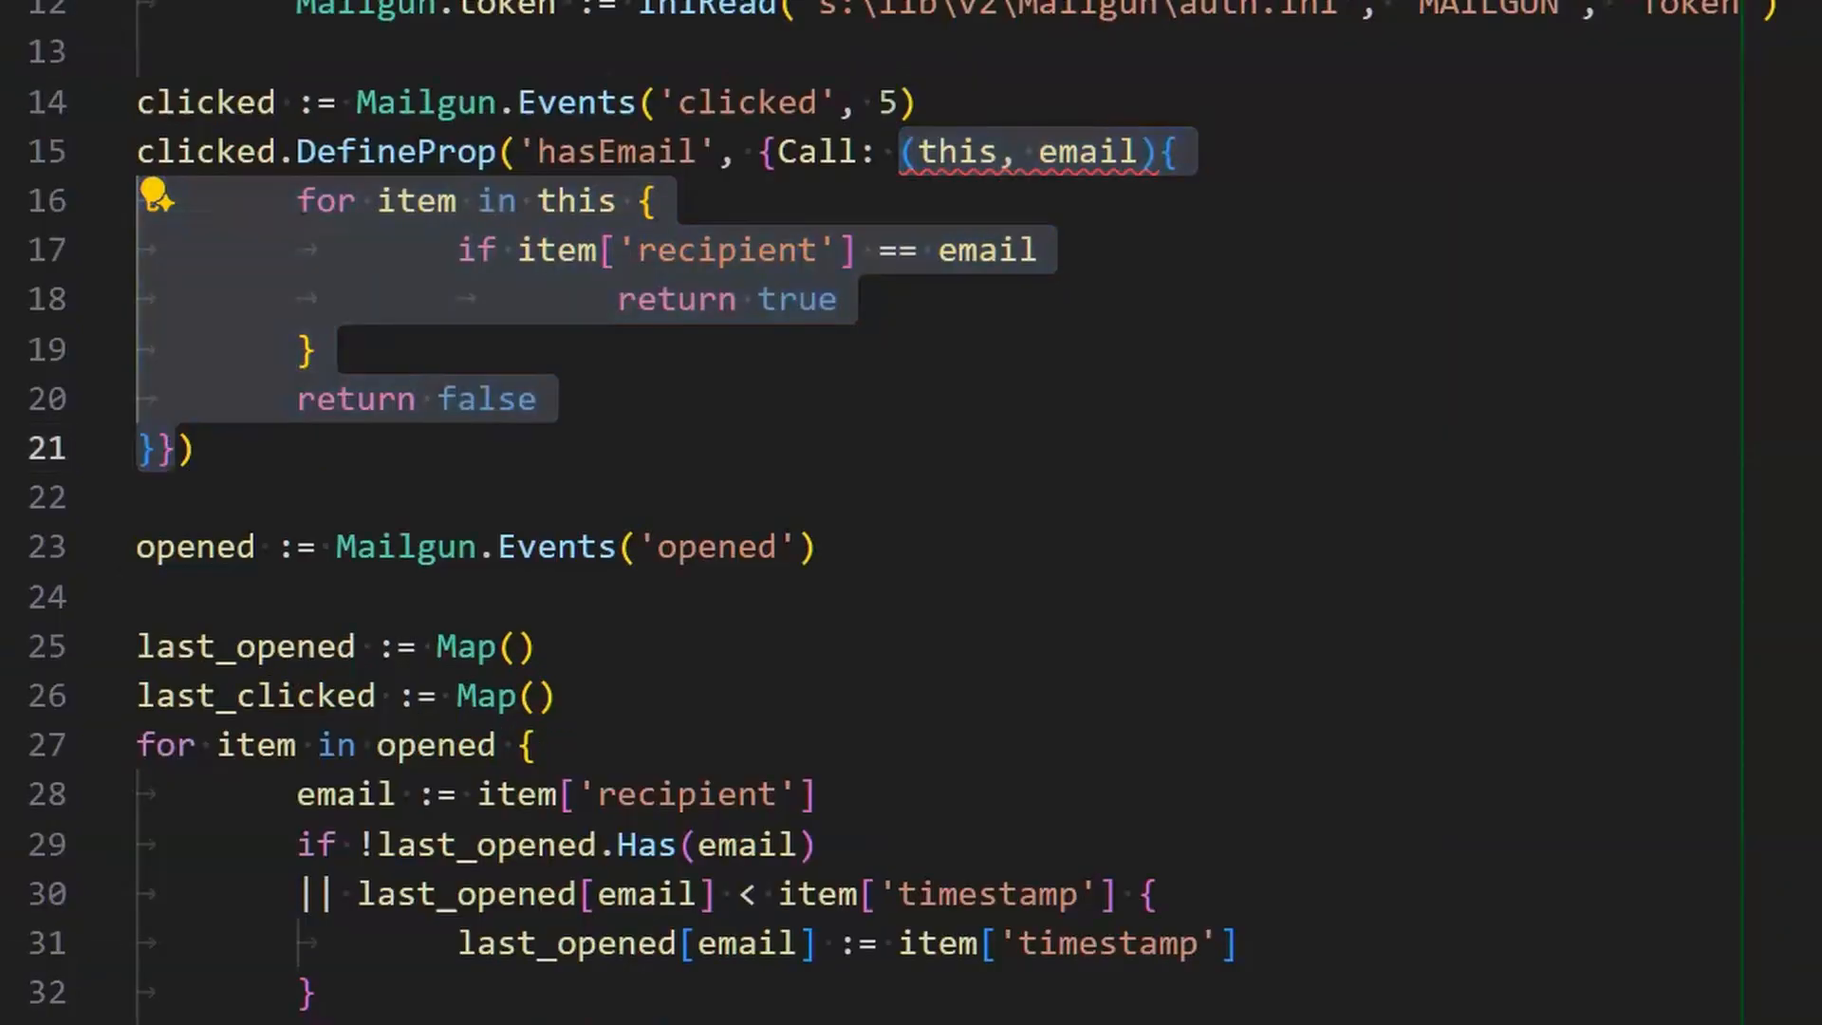
pyautogui.moveTo(917, 163)
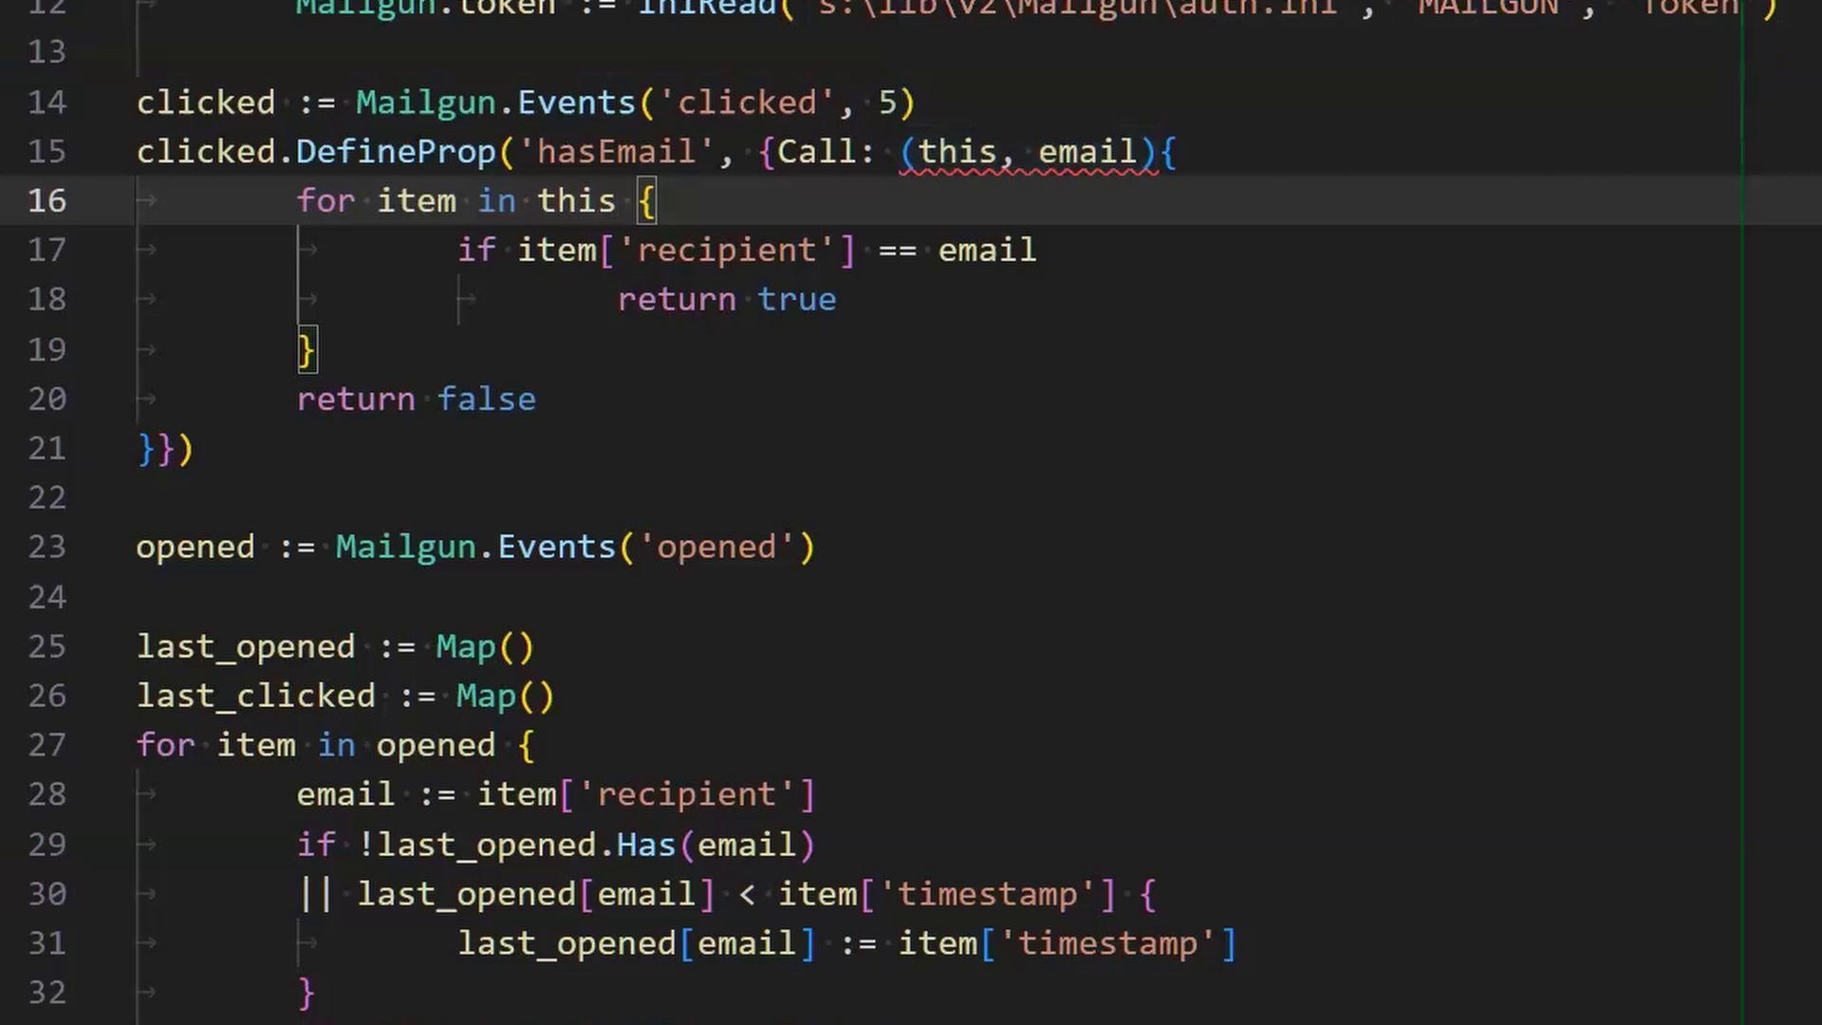
pyautogui.moveTo(1149, 112)
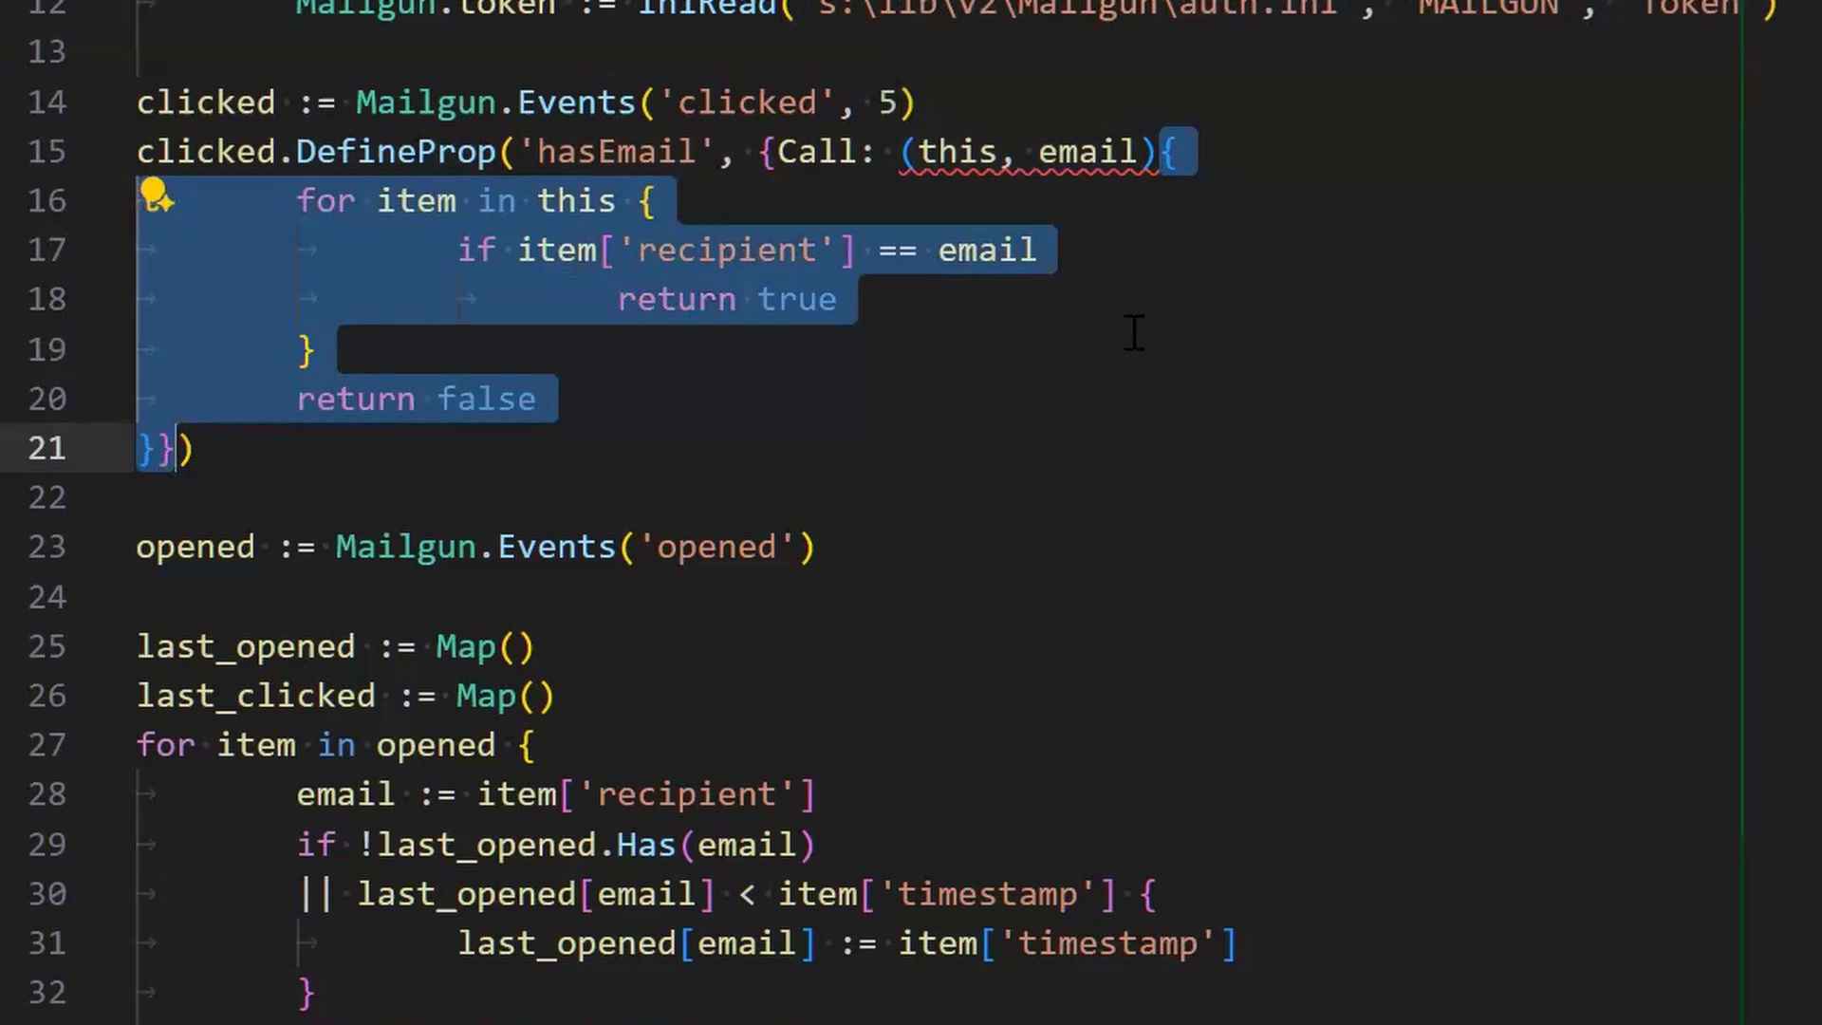
pyautogui.moveTo(436, 240)
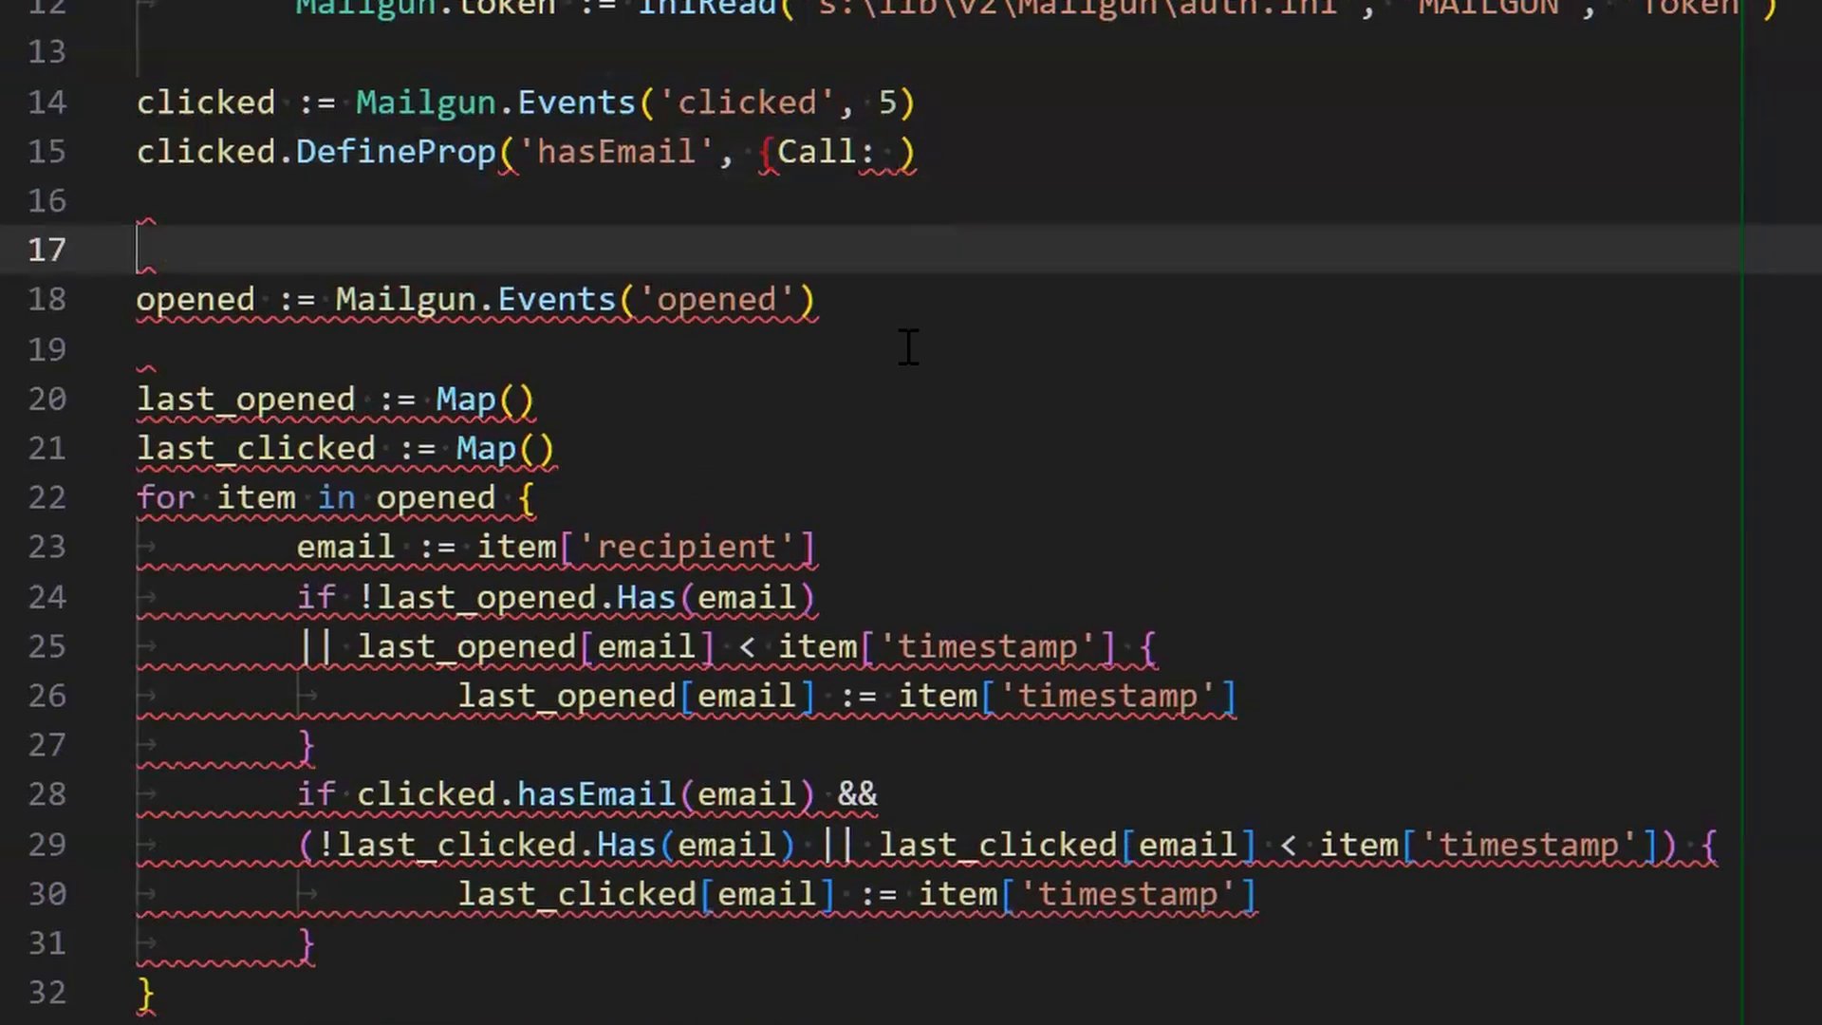
pyautogui.write('(this, email){')
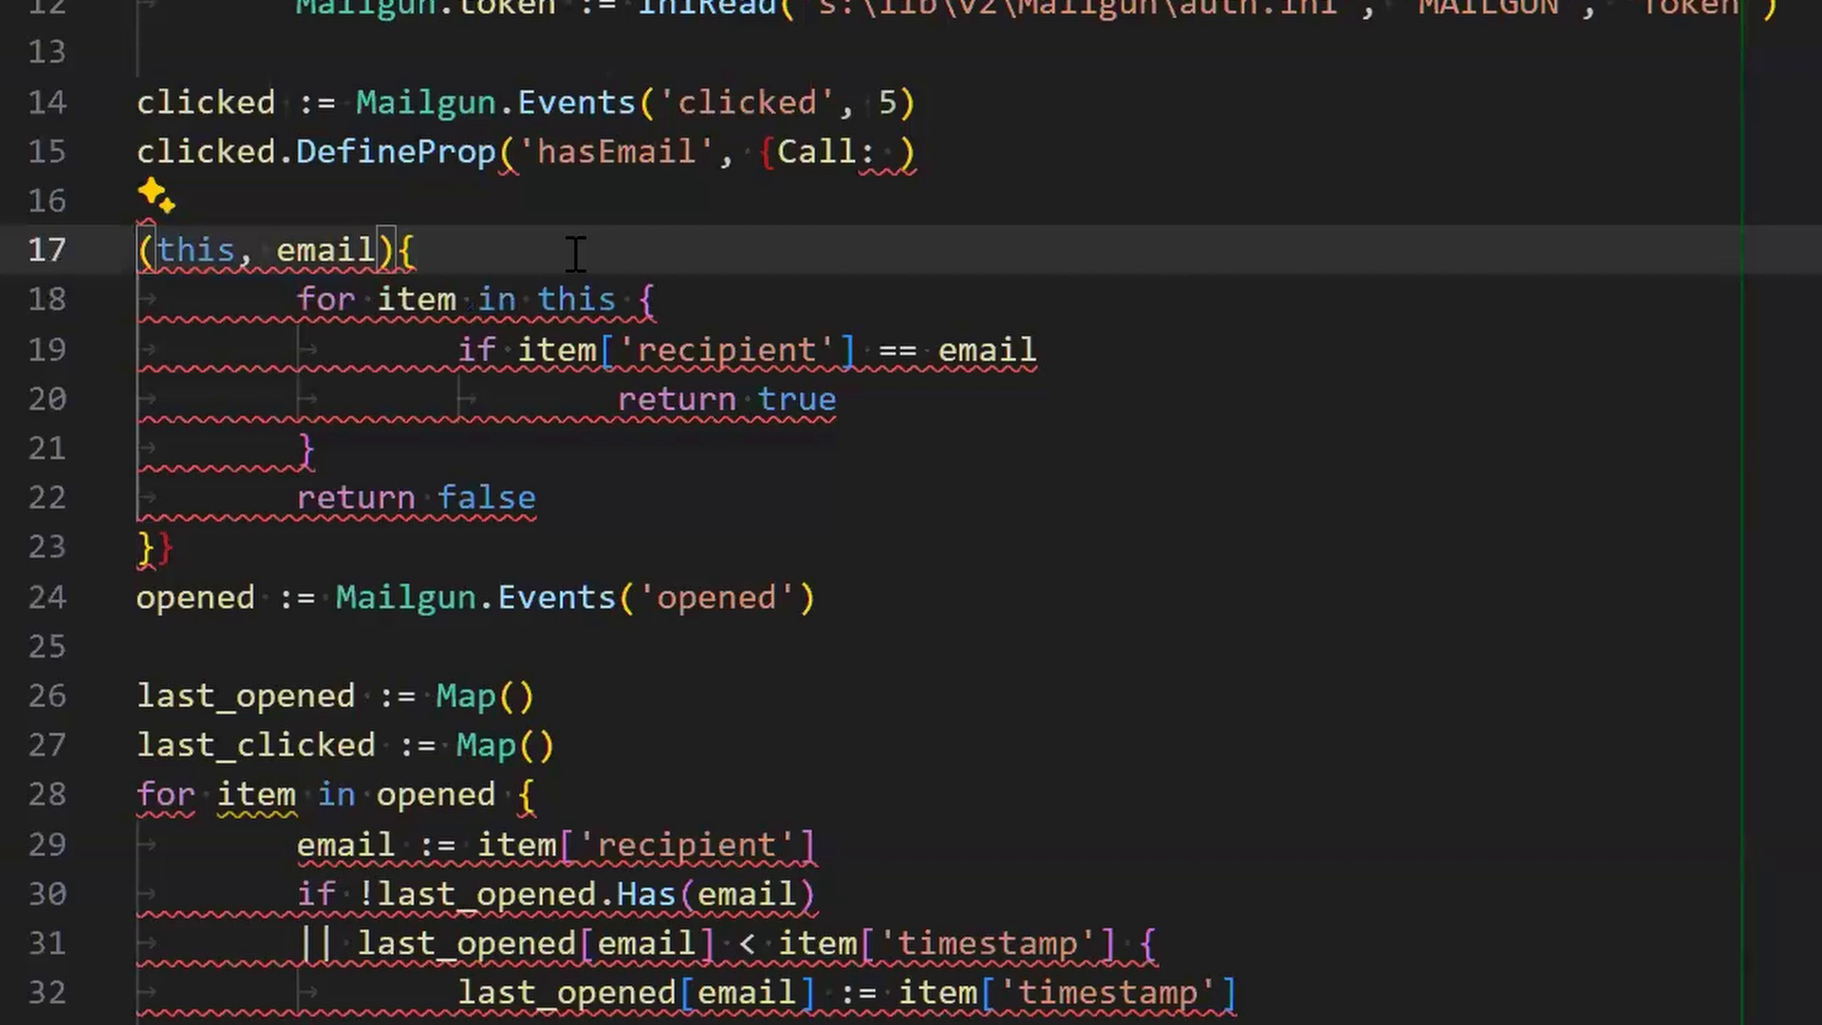
pyautogui.write('hasEmail')
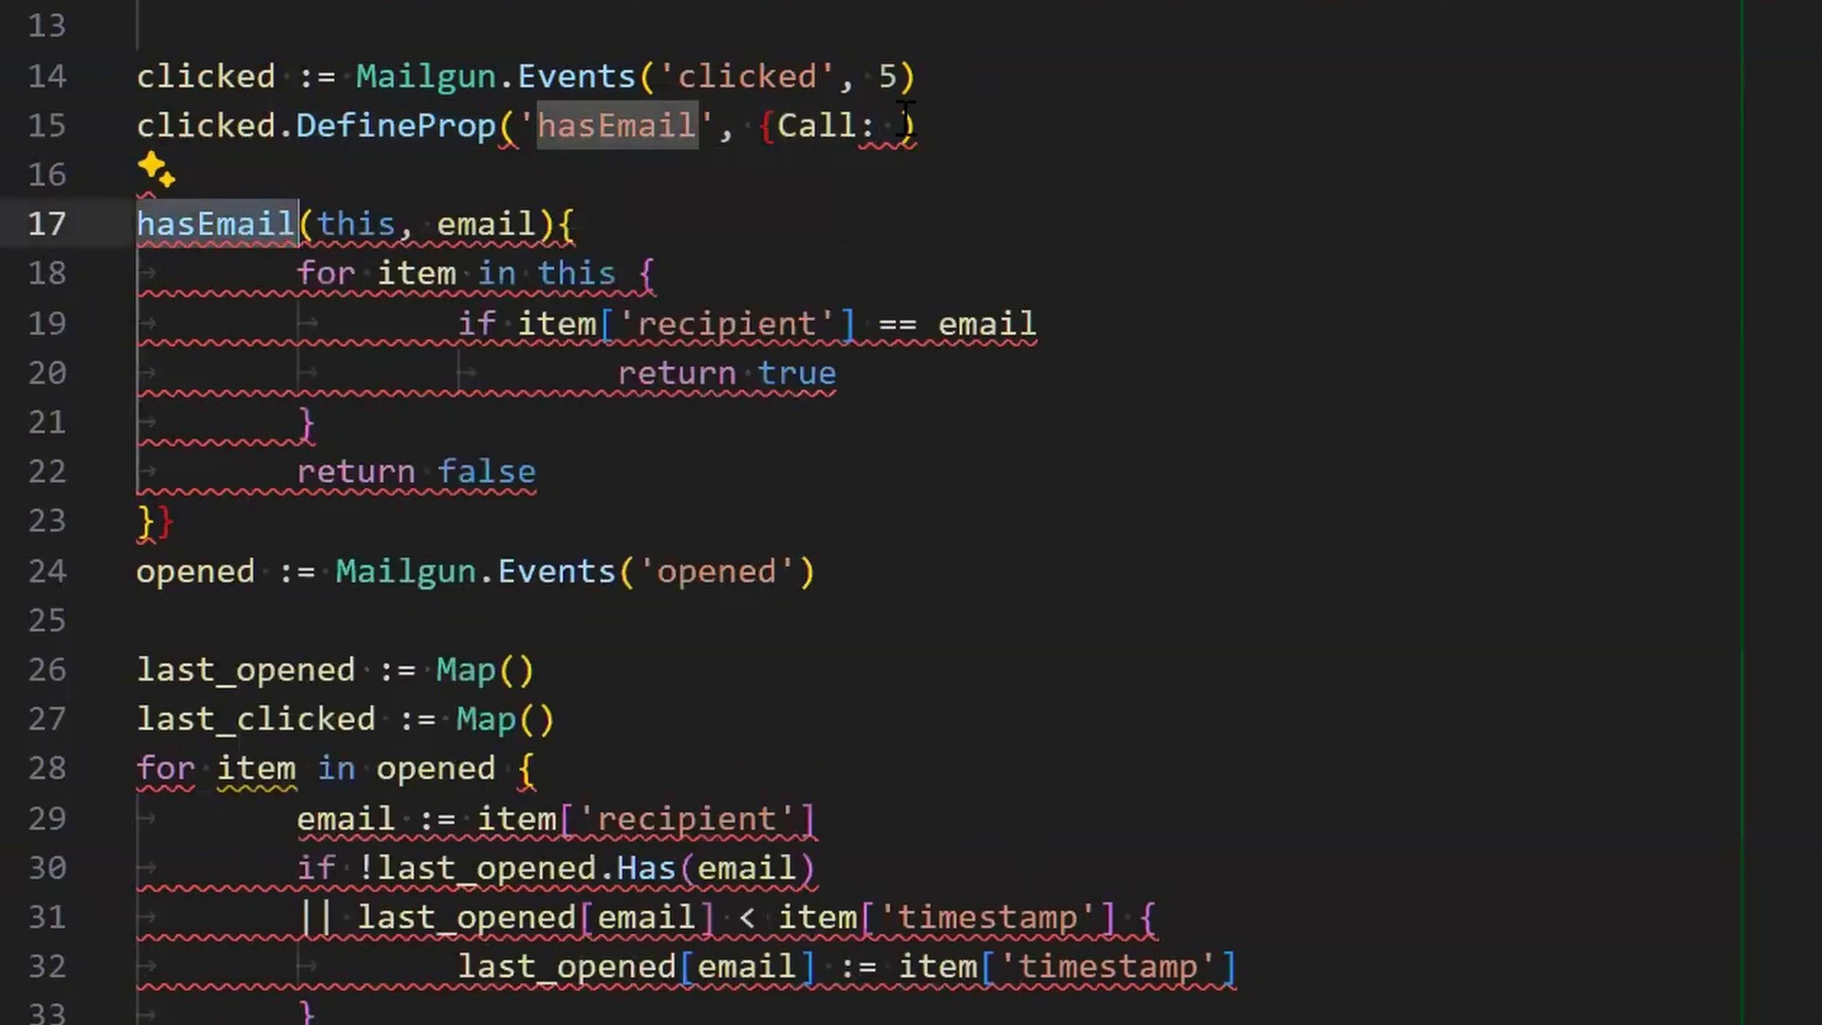
# Set DefineProp's Call: to reference hasEmail by name, then review the new function.
pyautogui.write('hasEmail')
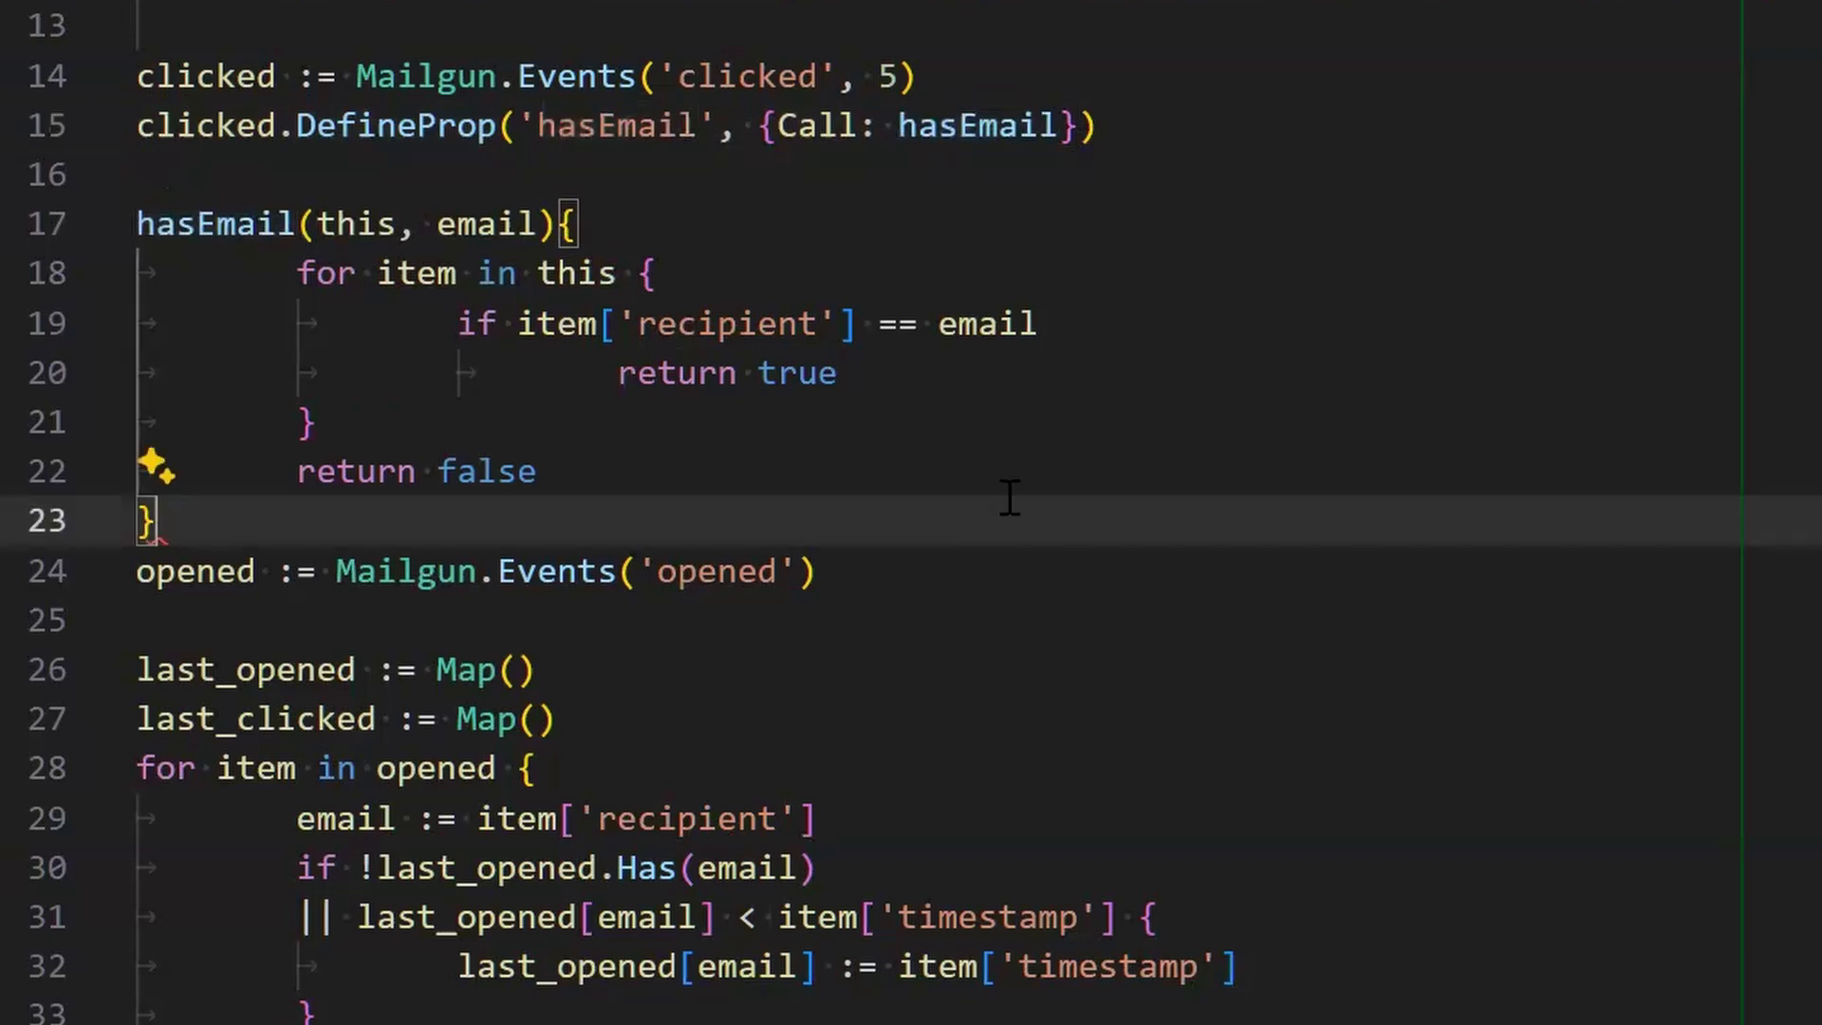
pyautogui.click(580, 201)
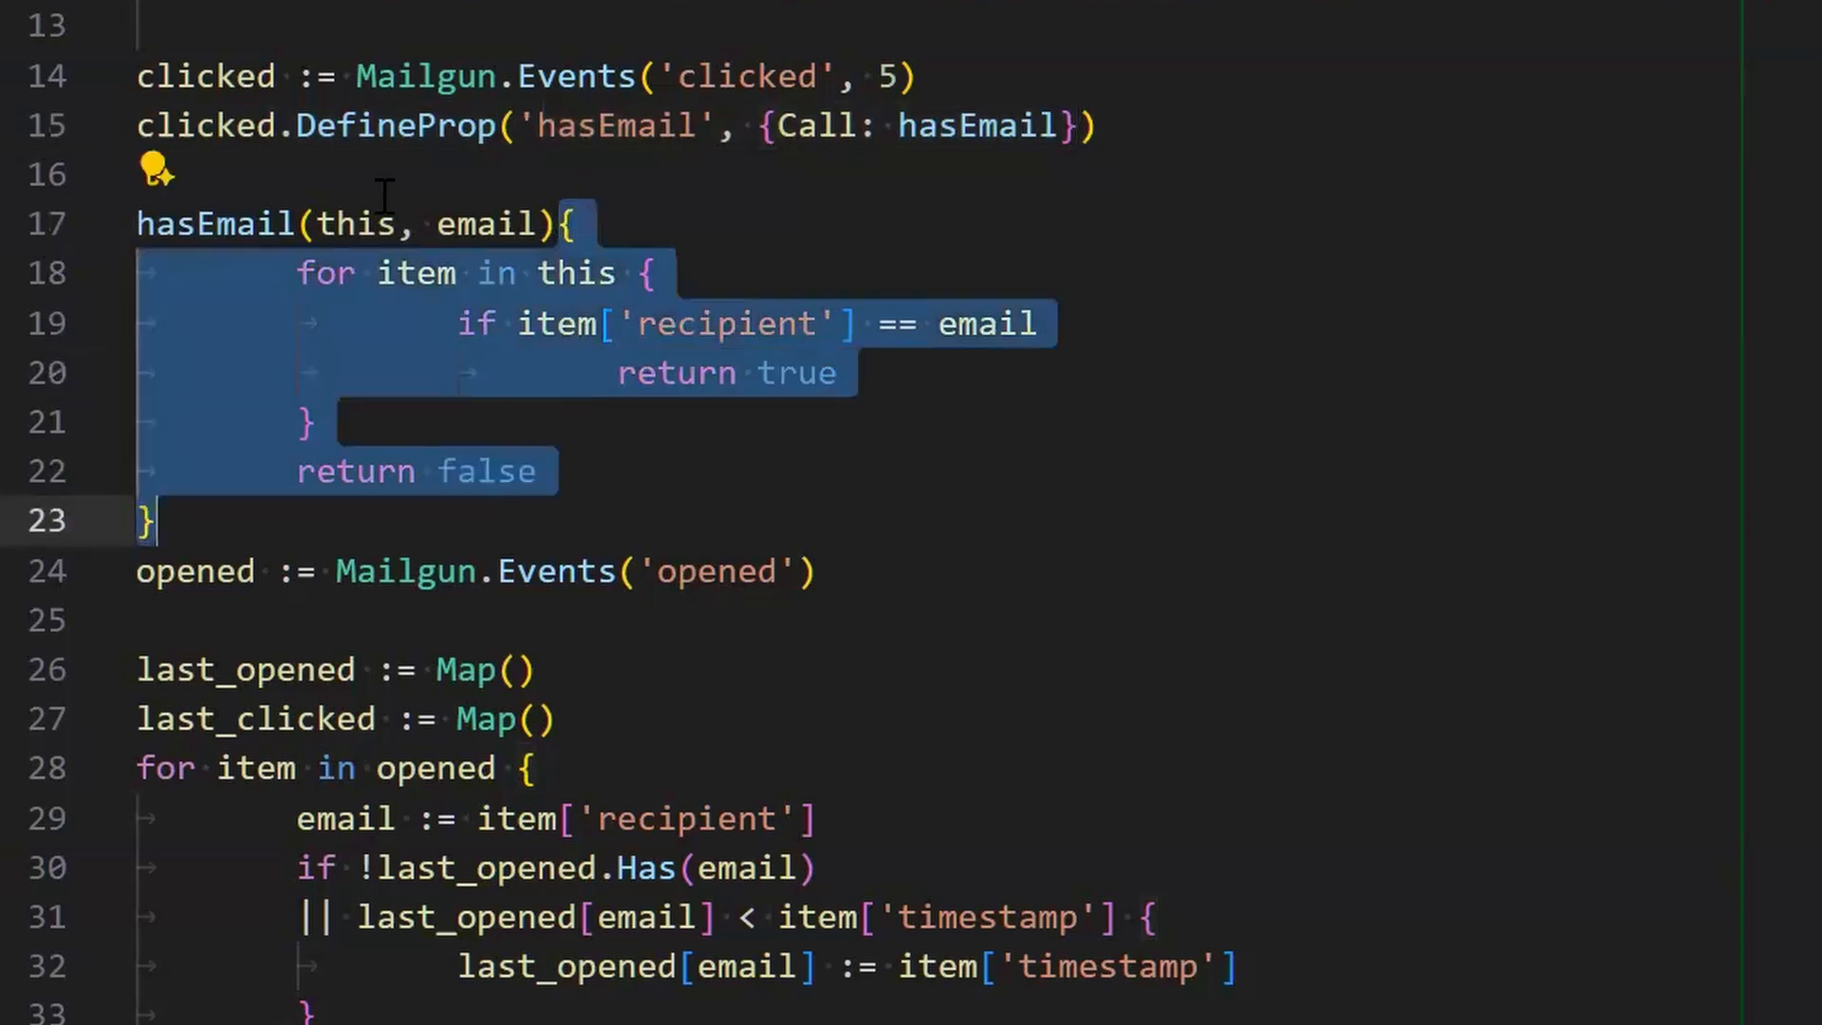
pyautogui.moveTo(974, 125)
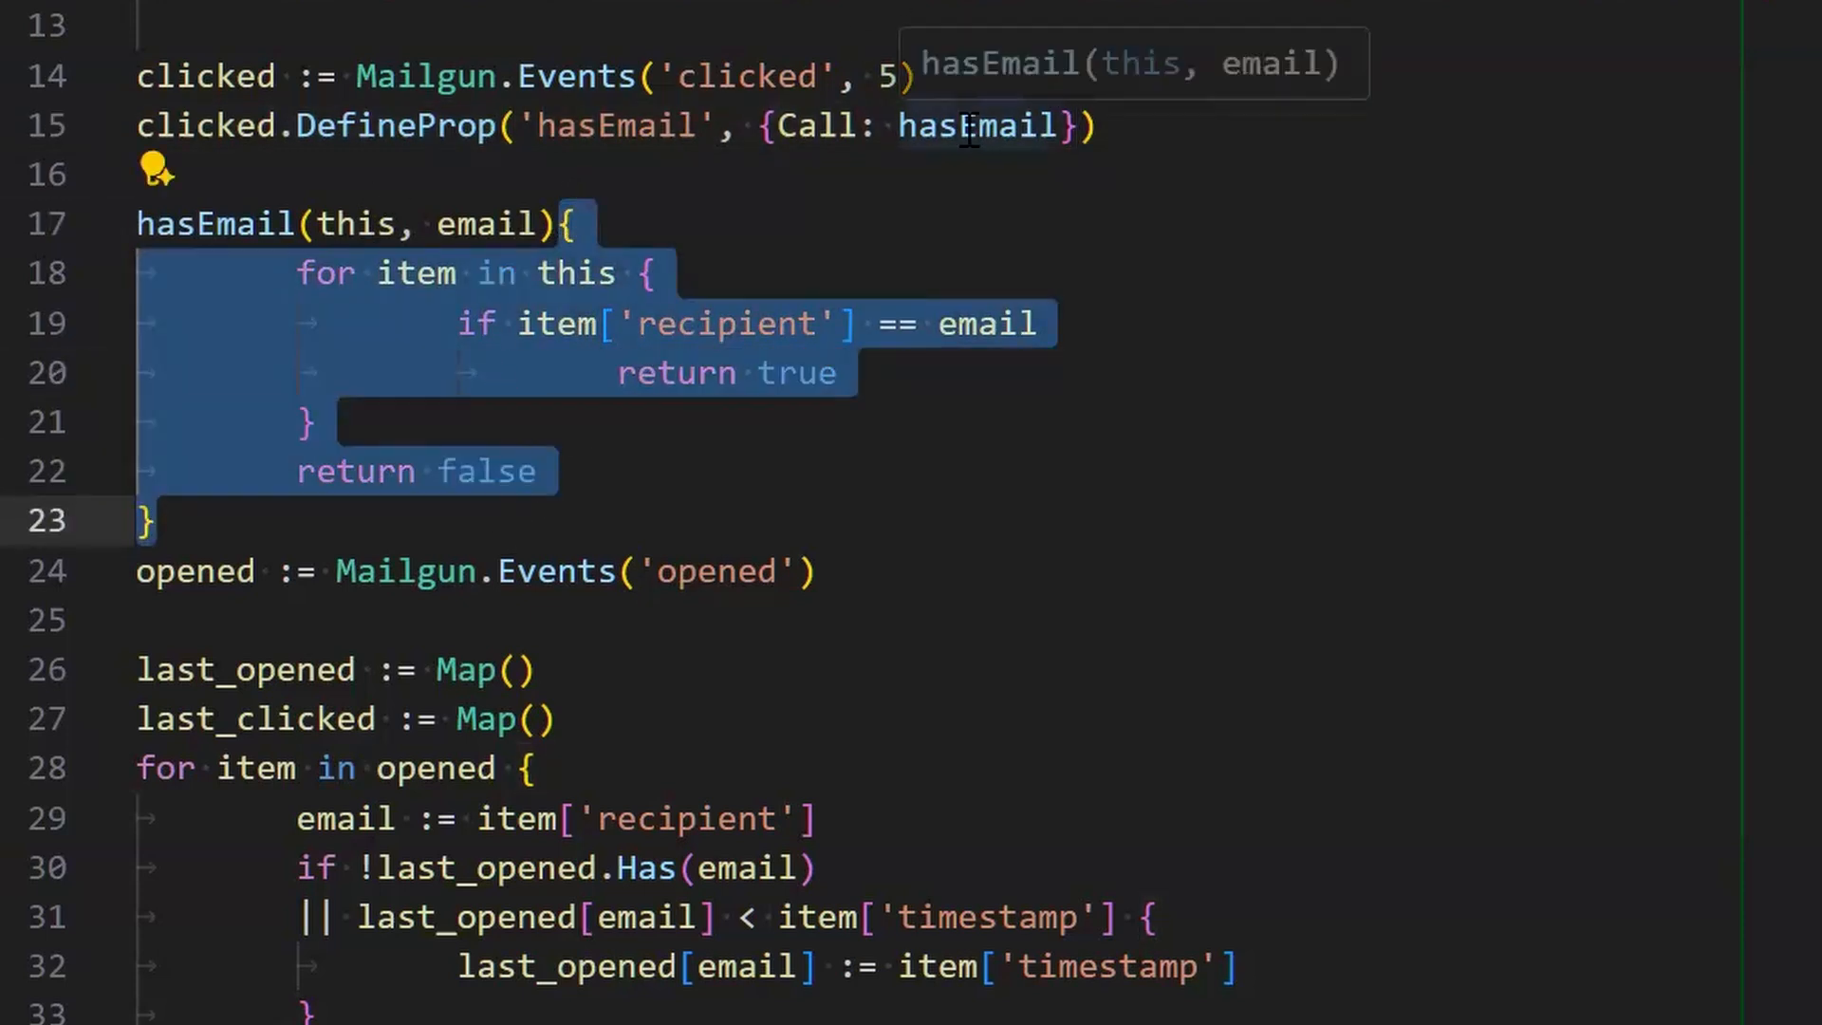
pyautogui.click(657, 519)
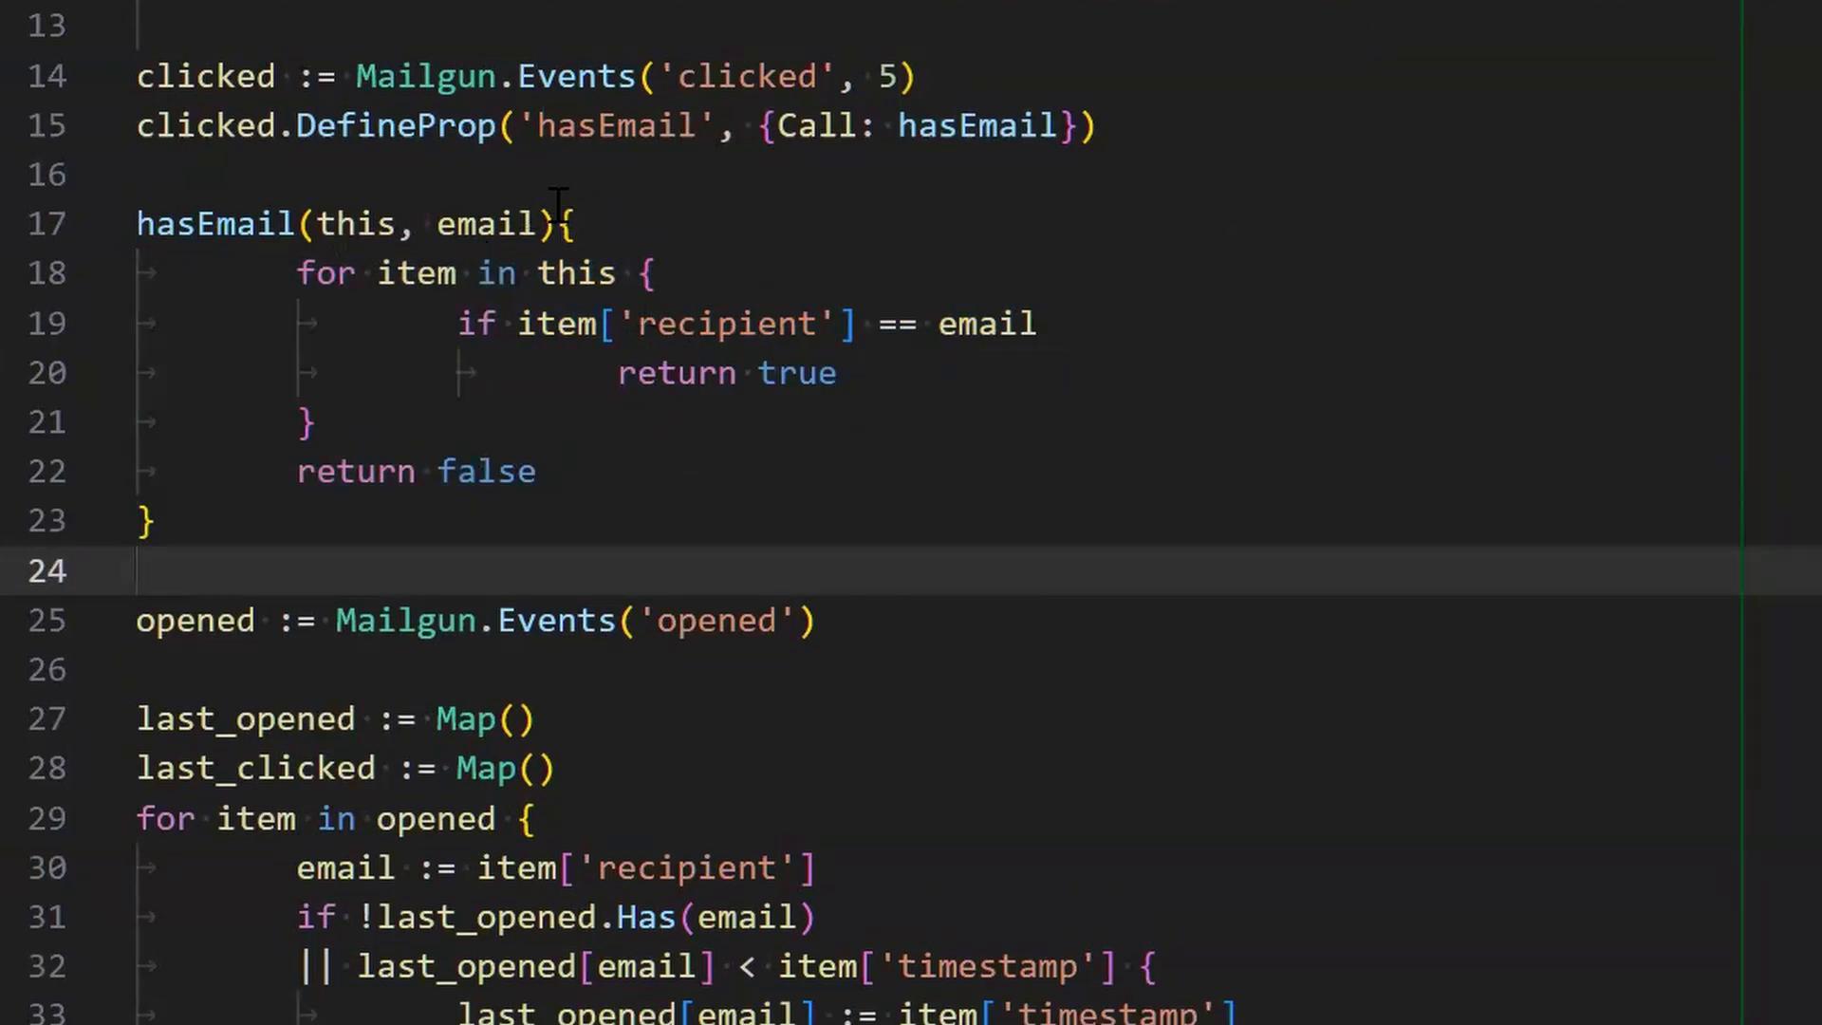
# Add a blank line after hasEmail's closing brace, selecting its for loop and function body.
pyautogui.click(268, 273)
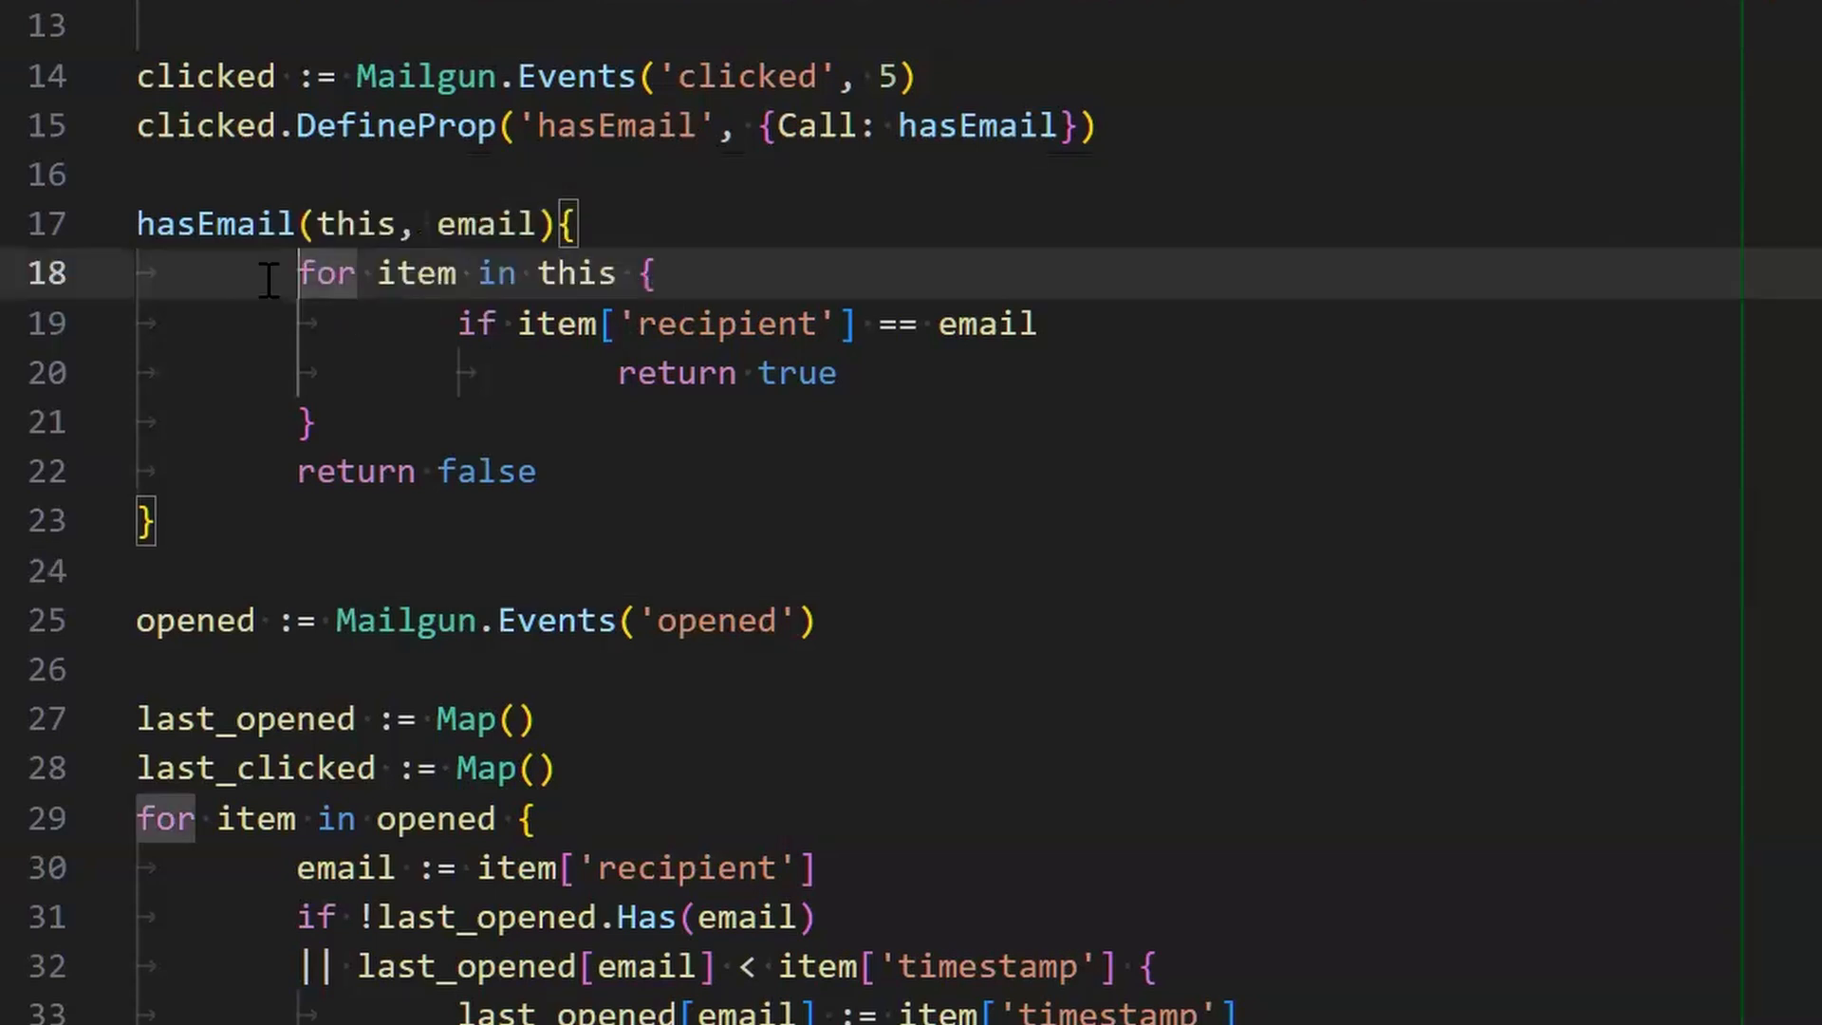
pyautogui.moveTo(297, 273); pyautogui.dragTo(314, 421)
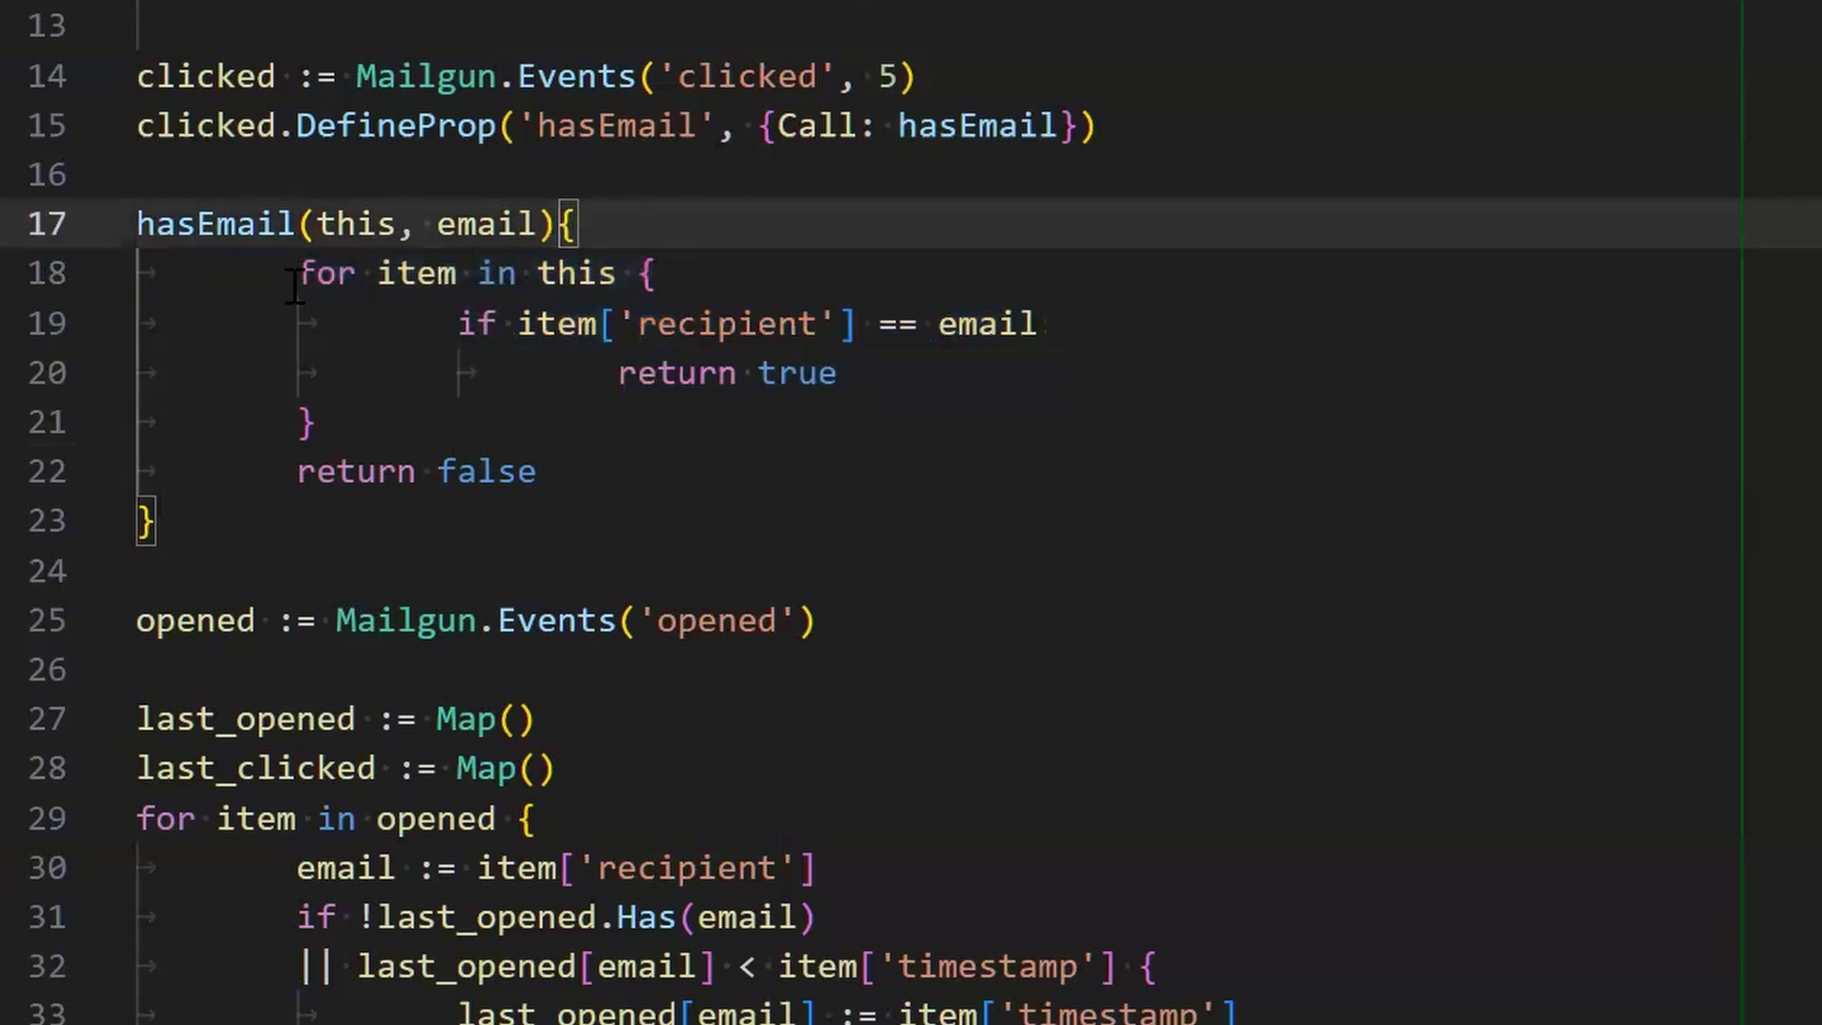
pyautogui.moveTo(300, 273); pyautogui.dragTo(314, 421)
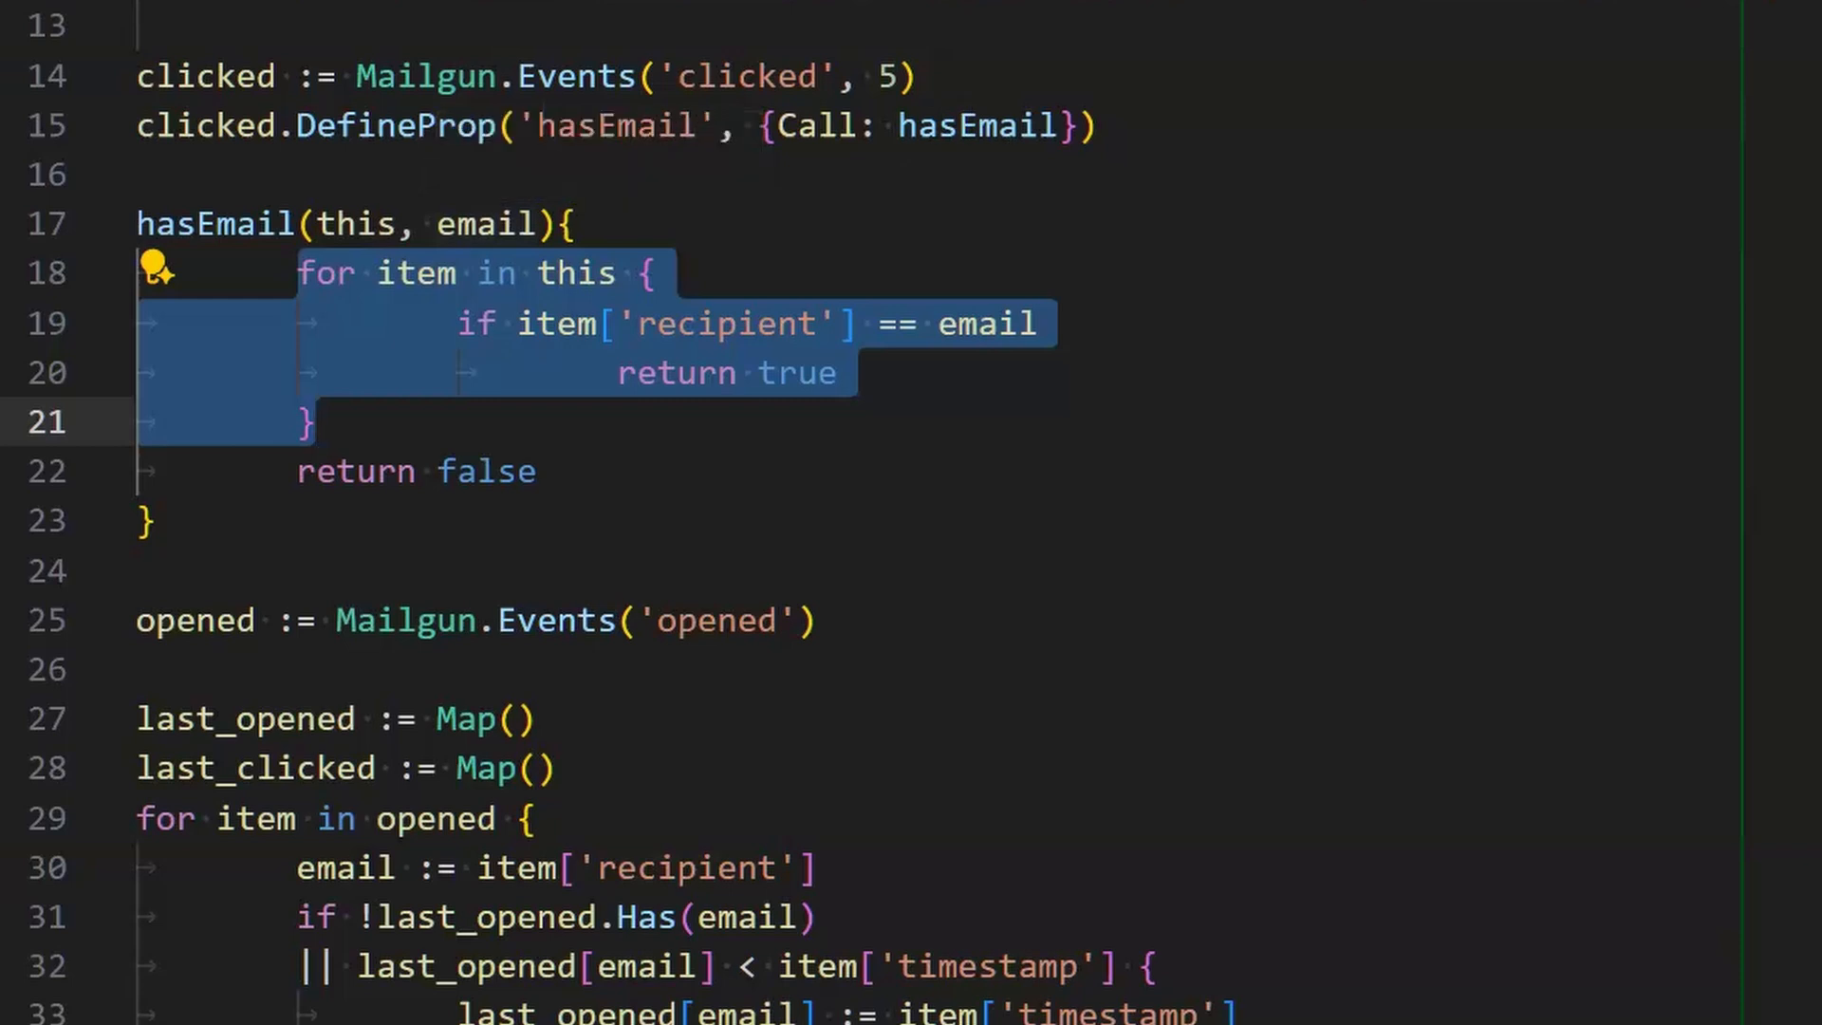
pyautogui.scroll(3)
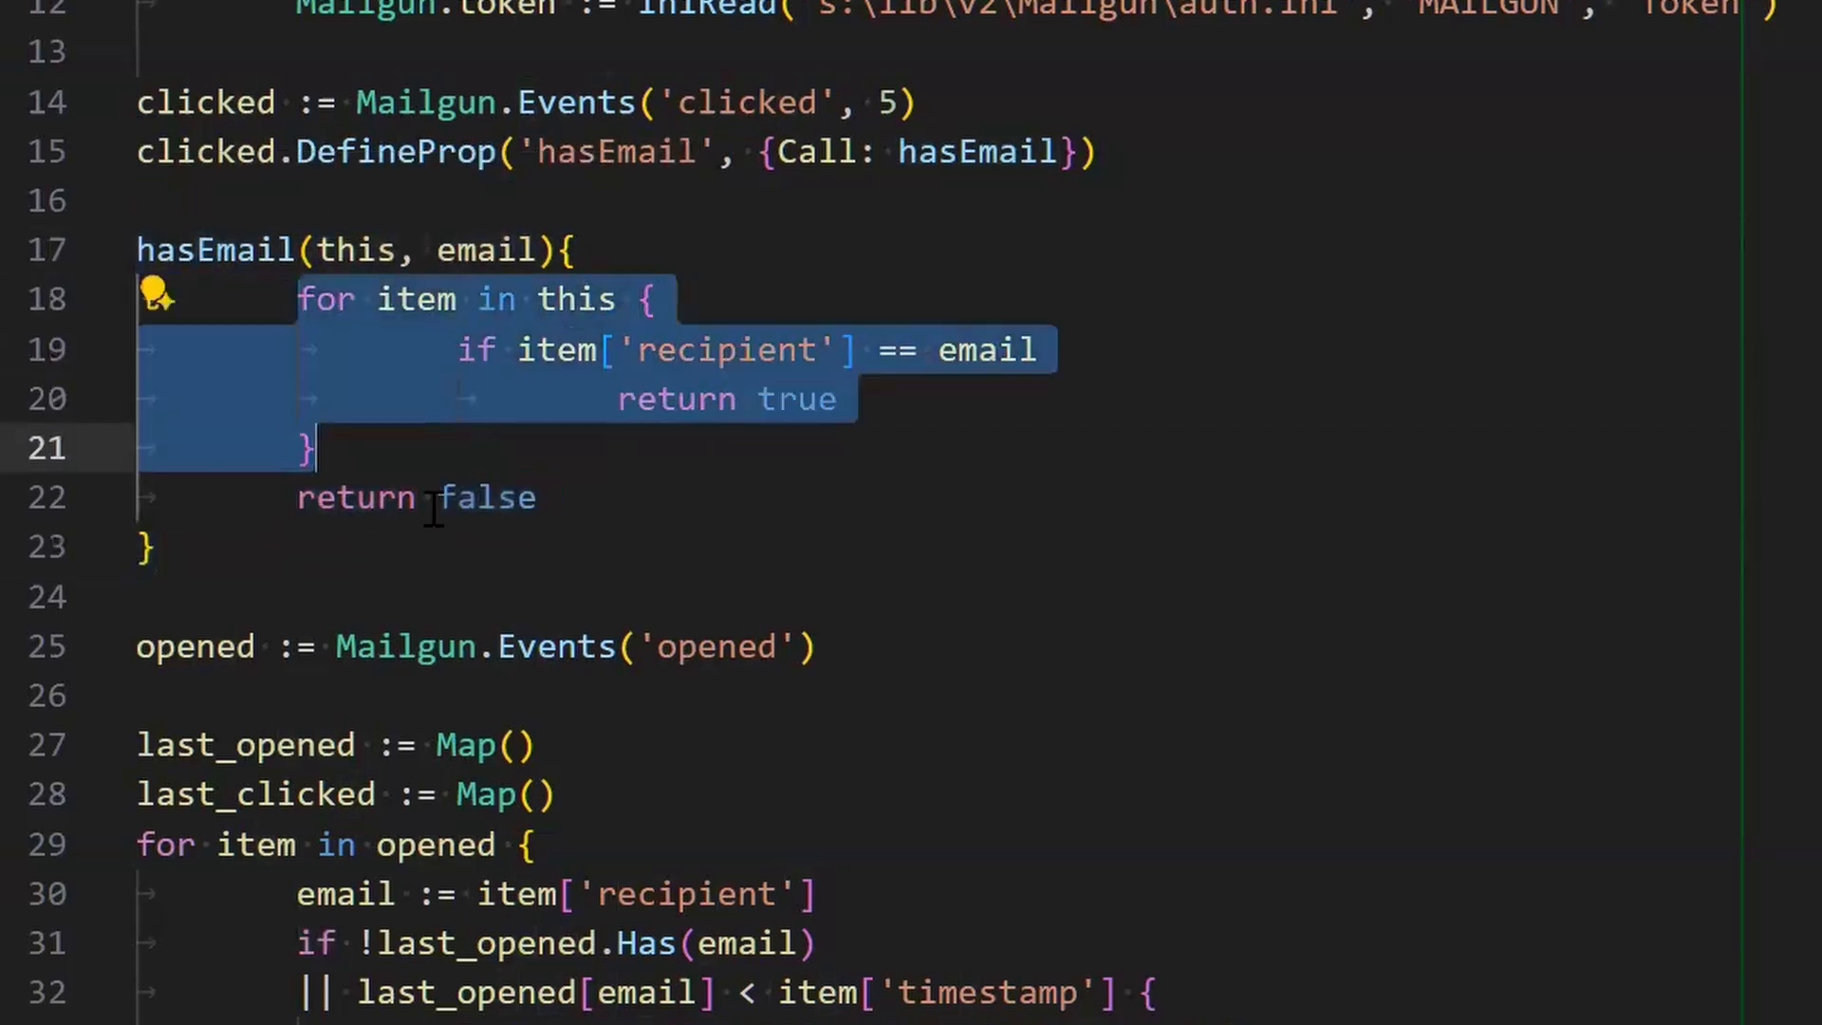
pyautogui.click(456, 497)
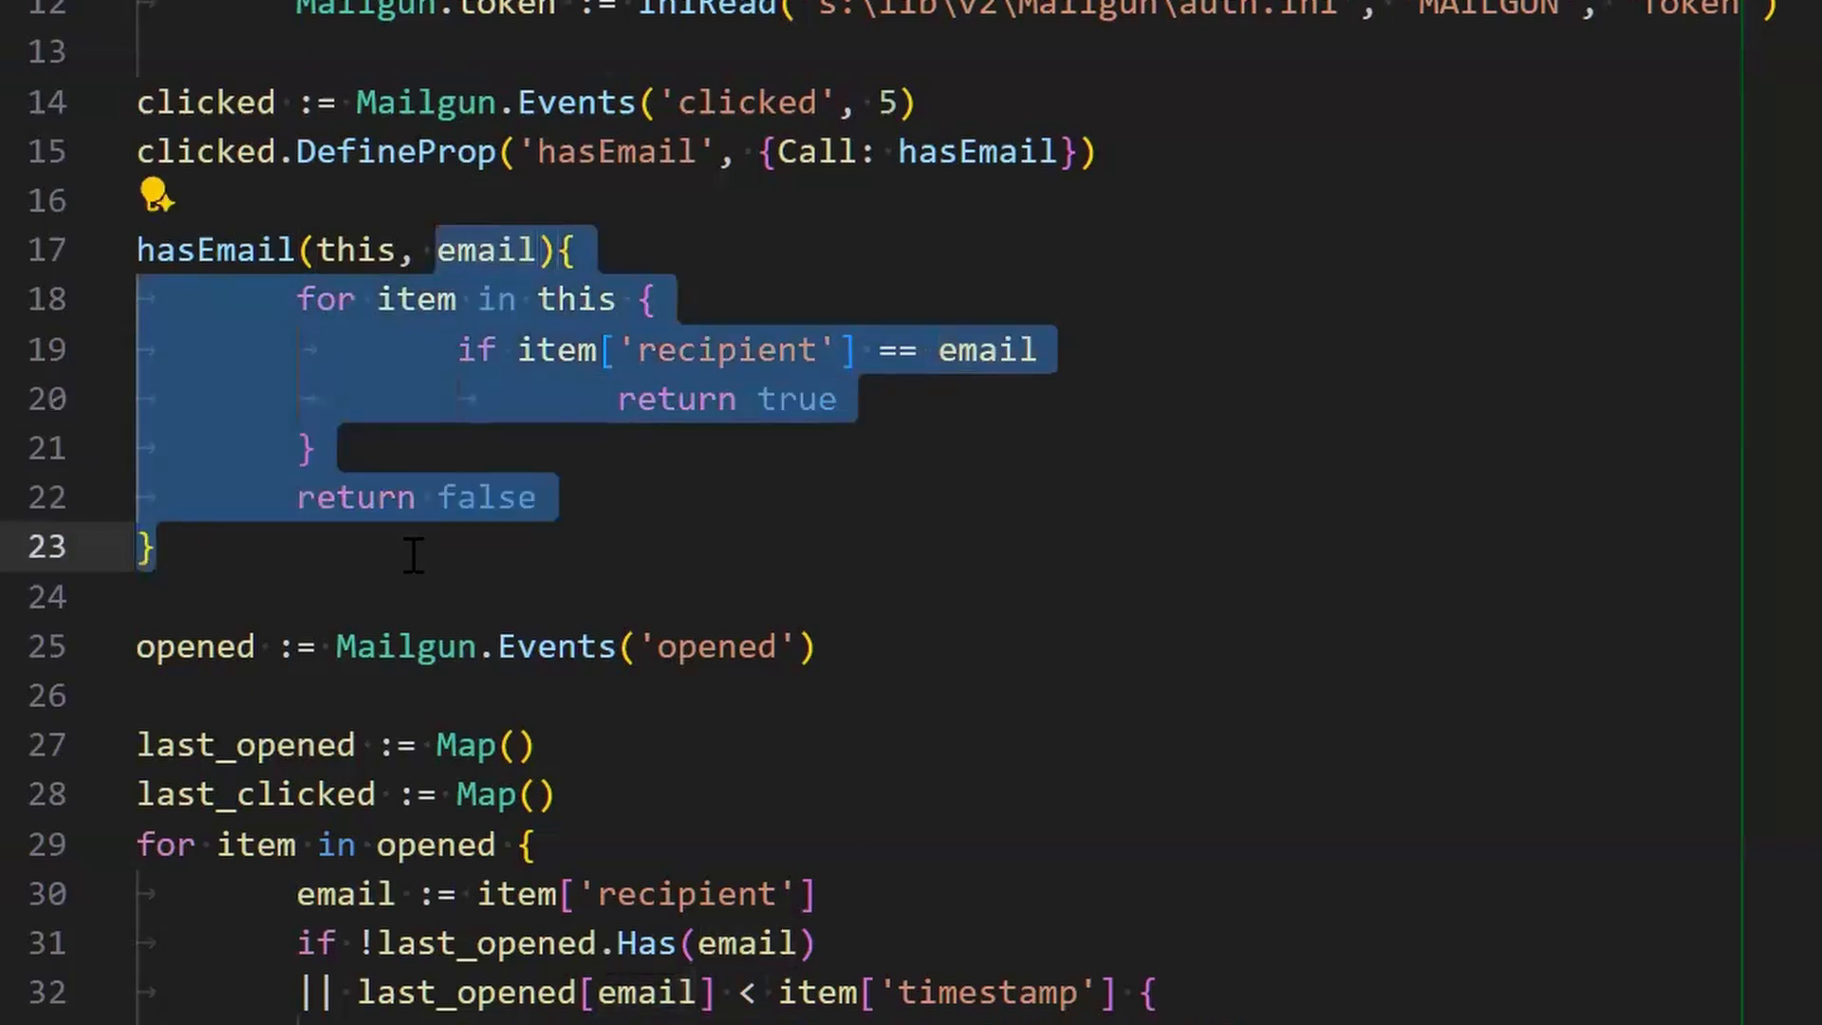
pyautogui.press('Backspace')
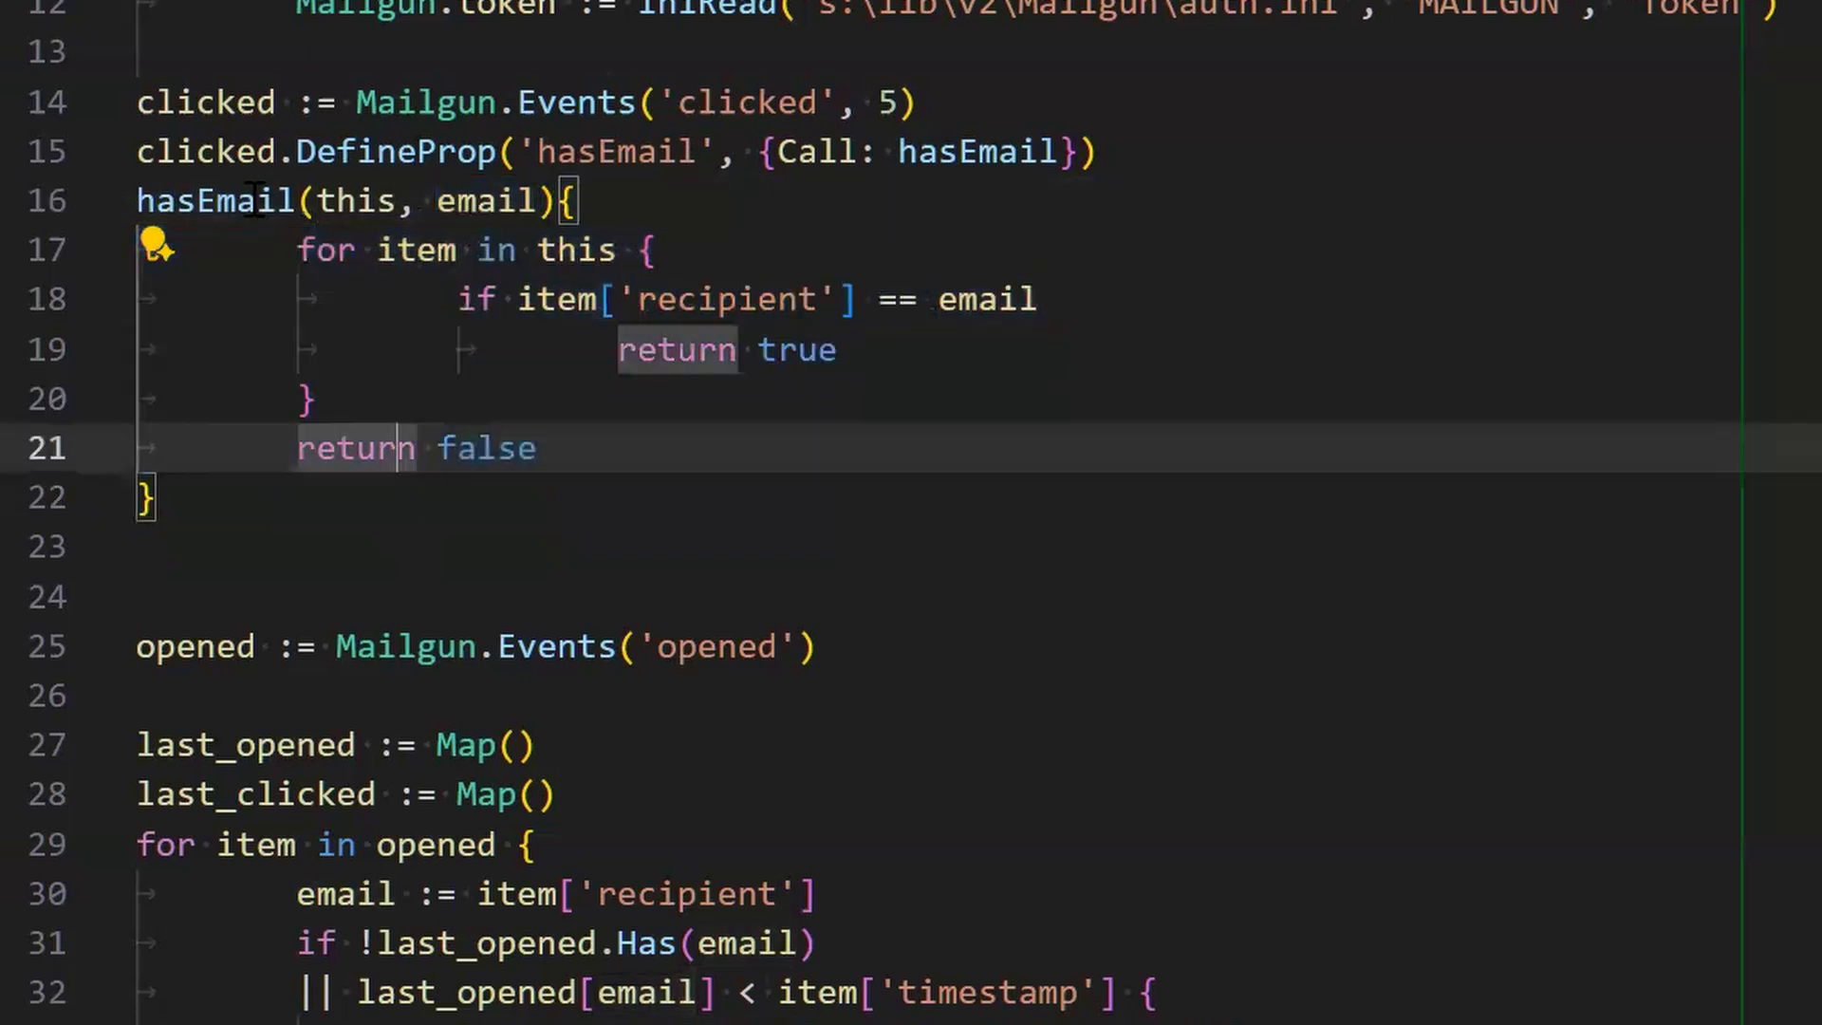
pyautogui.click(963, 151)
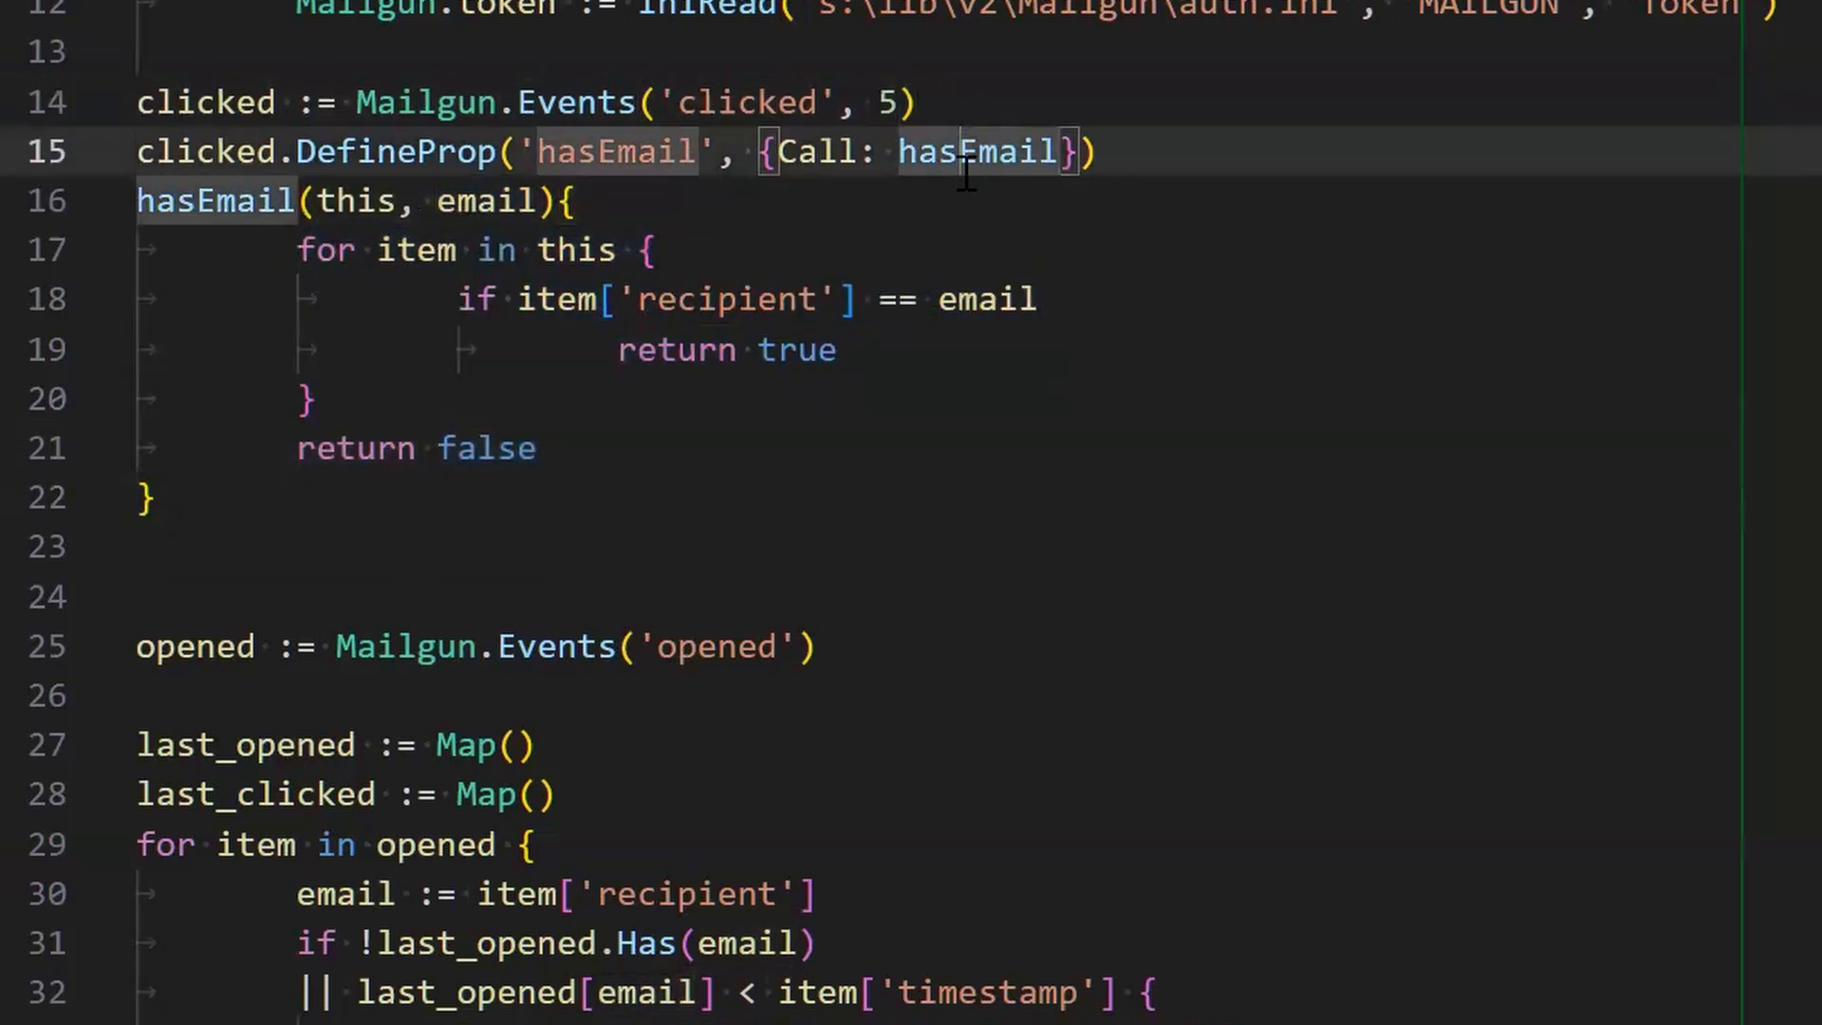
pyautogui.moveTo(982, 151)
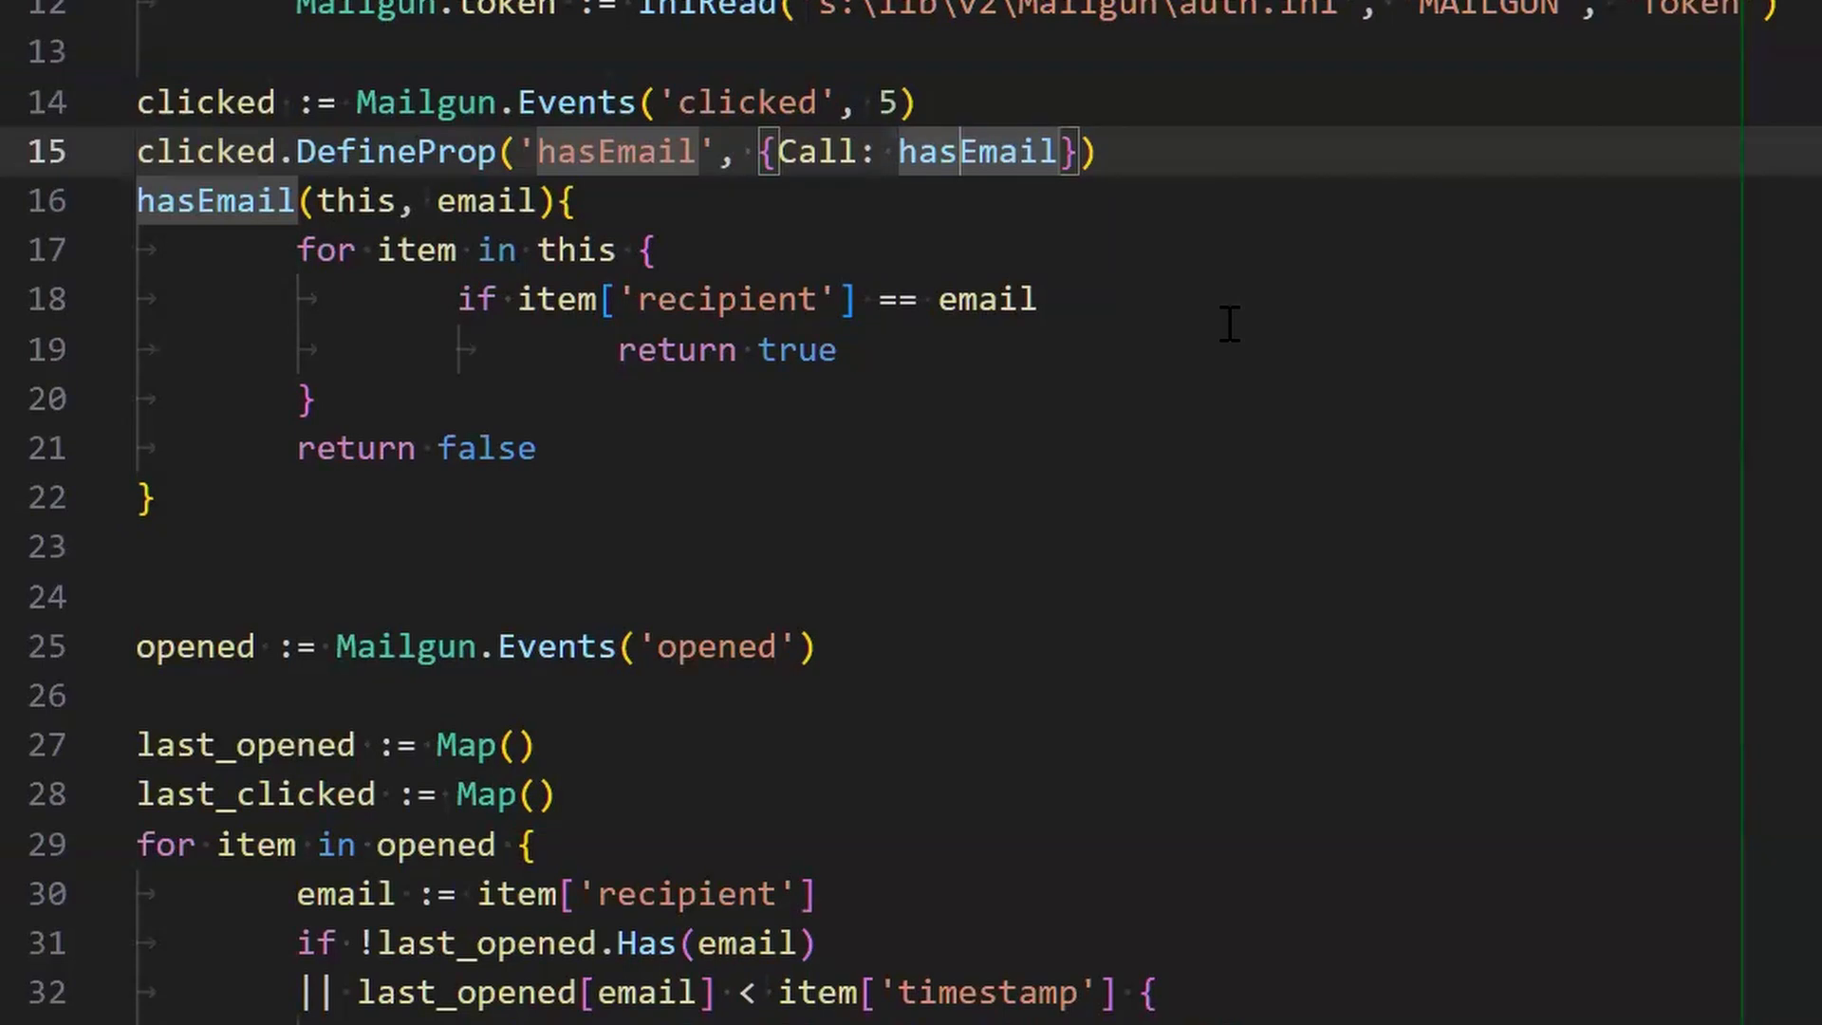
pyautogui.moveTo(1194, 348)
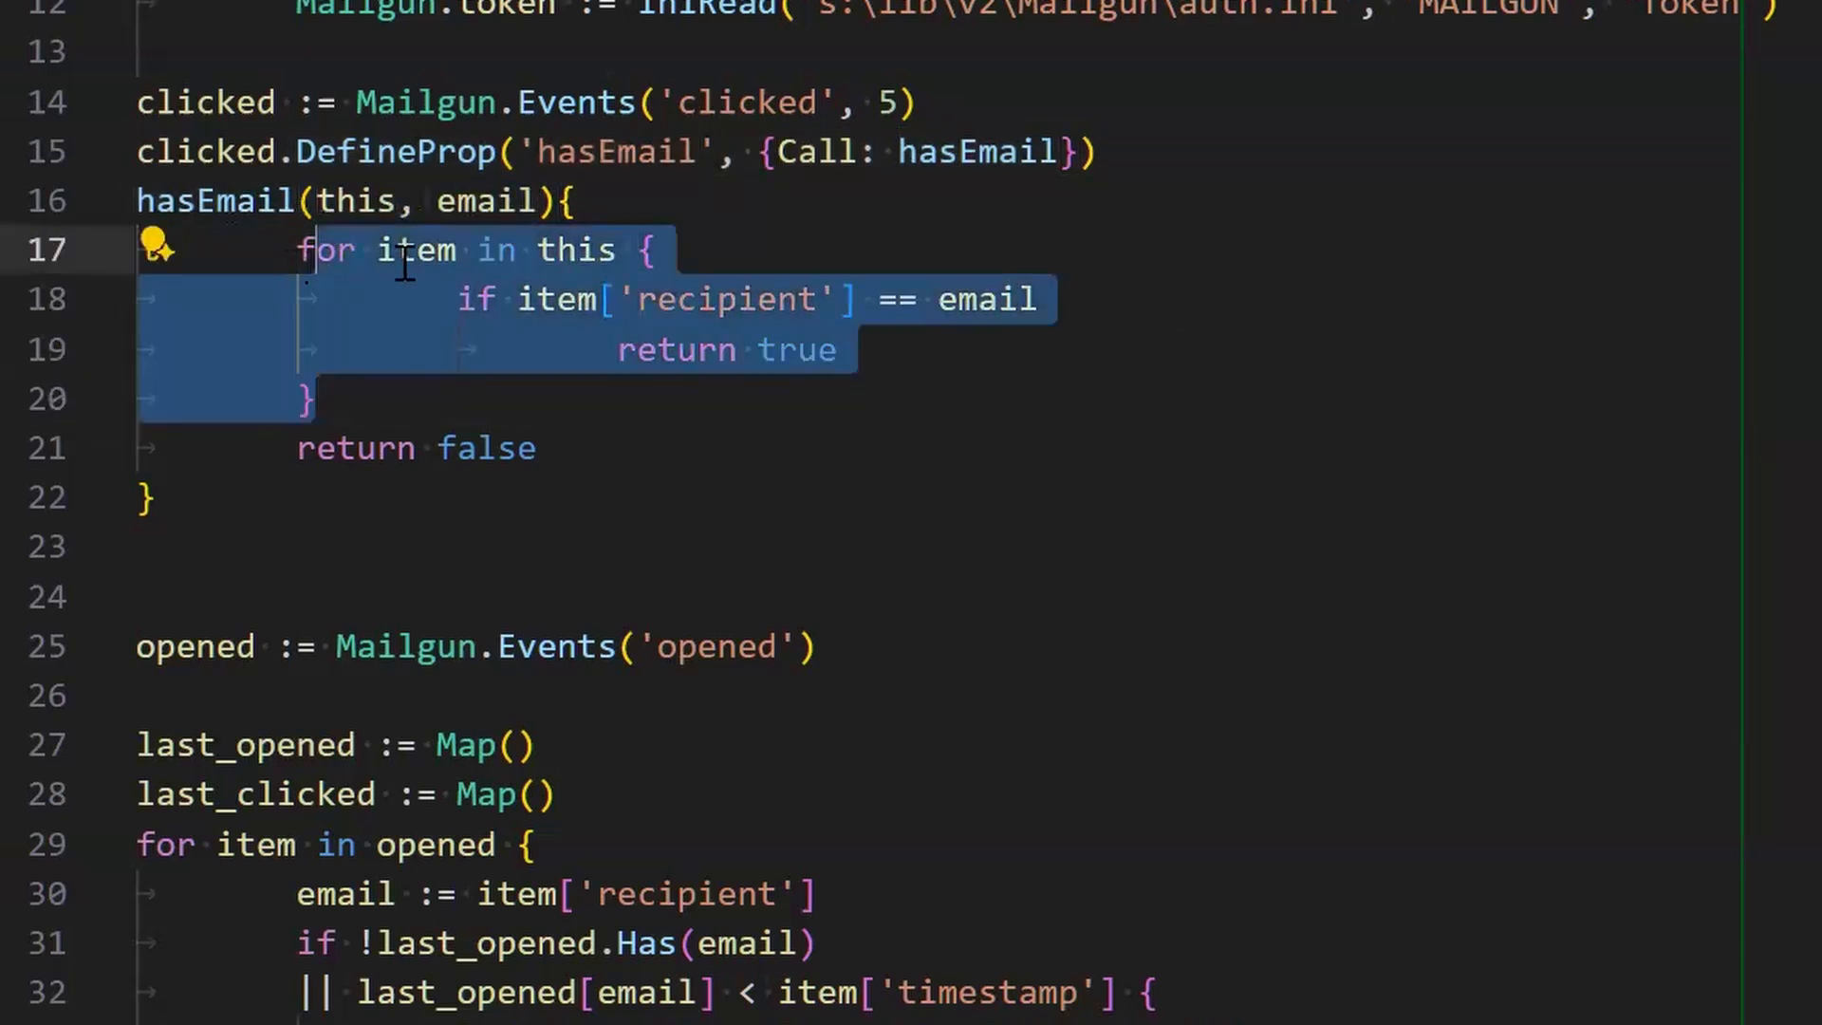
pyautogui.moveTo(485, 448)
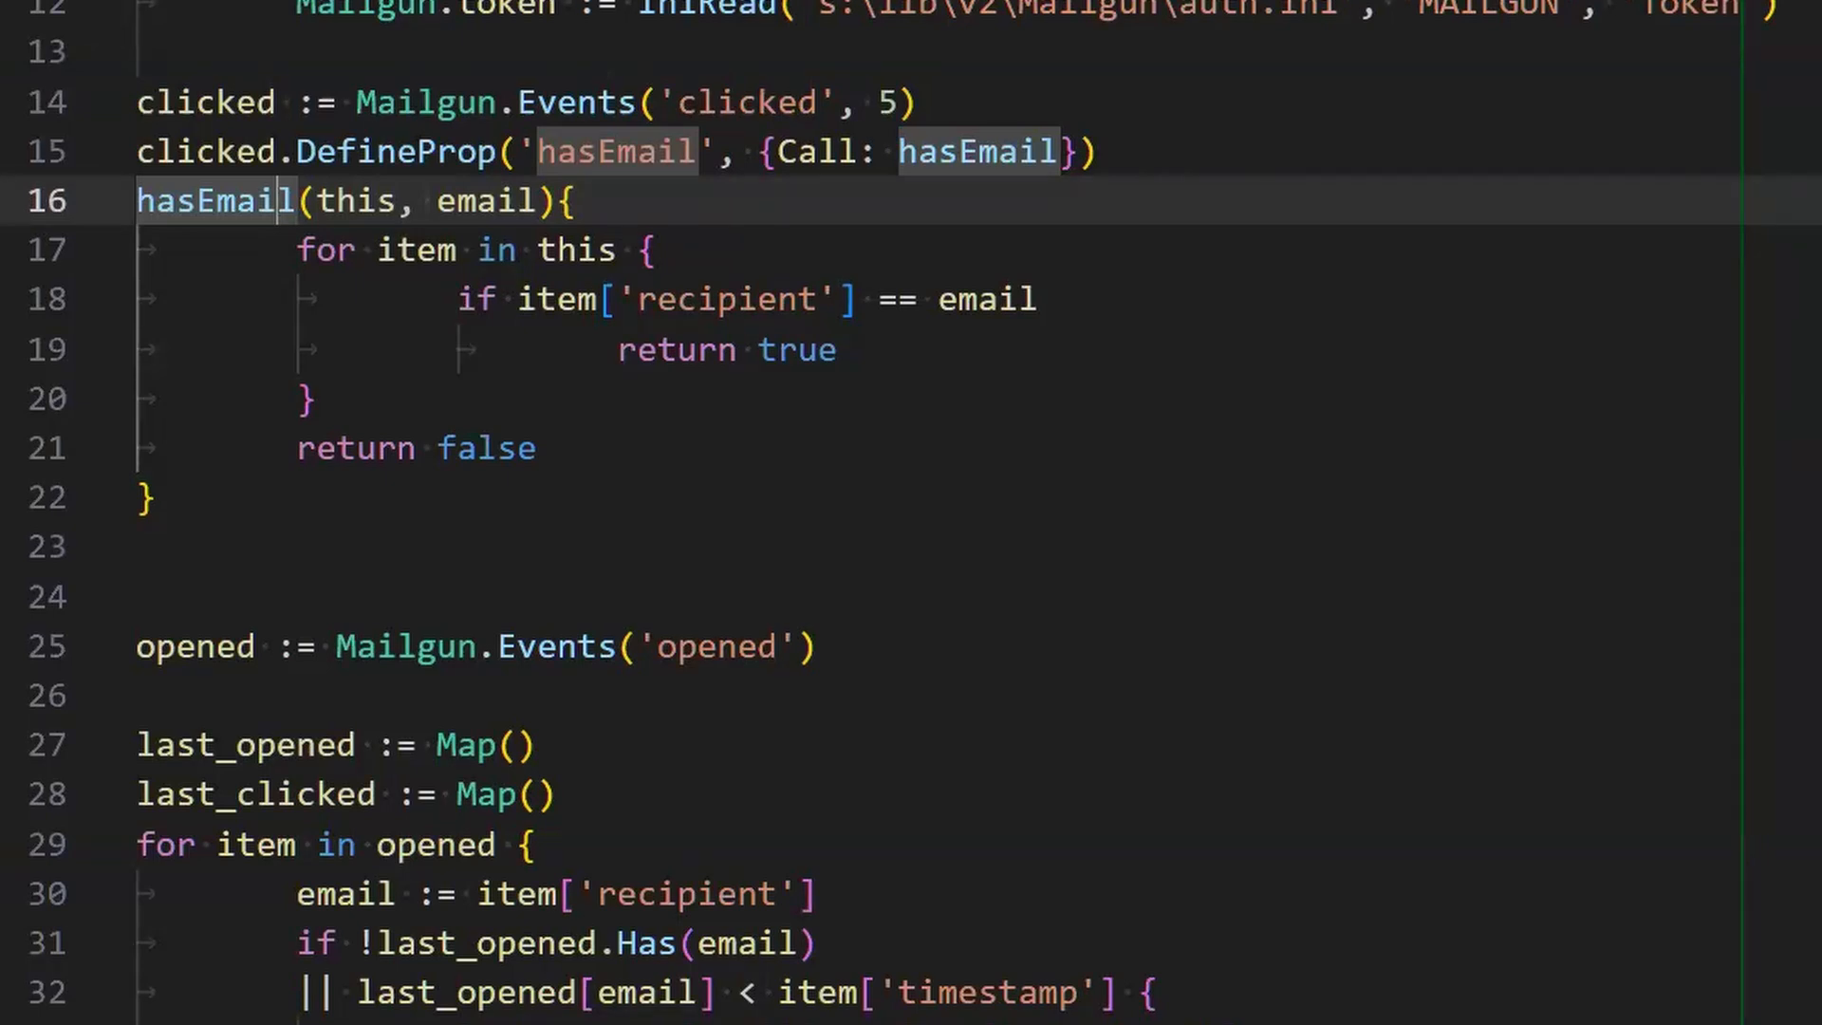
pyautogui.moveTo(1475, 69)
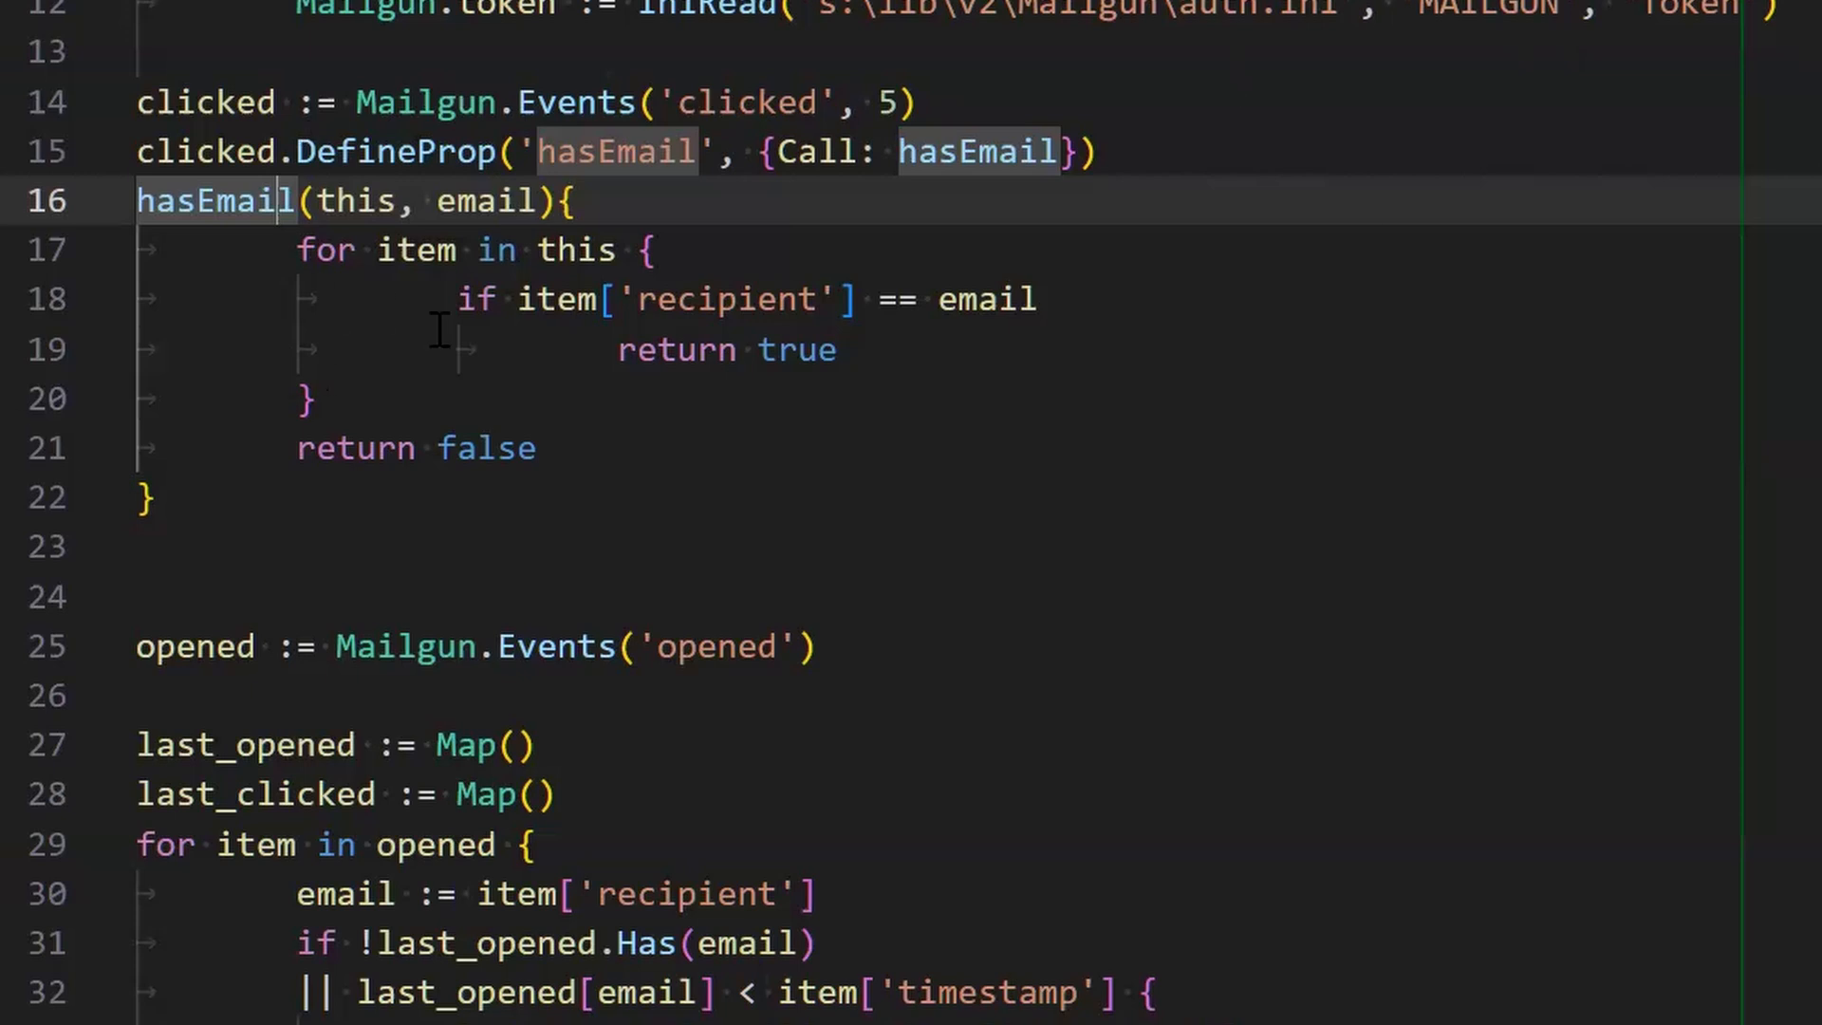
pyautogui.moveTo(806, 387)
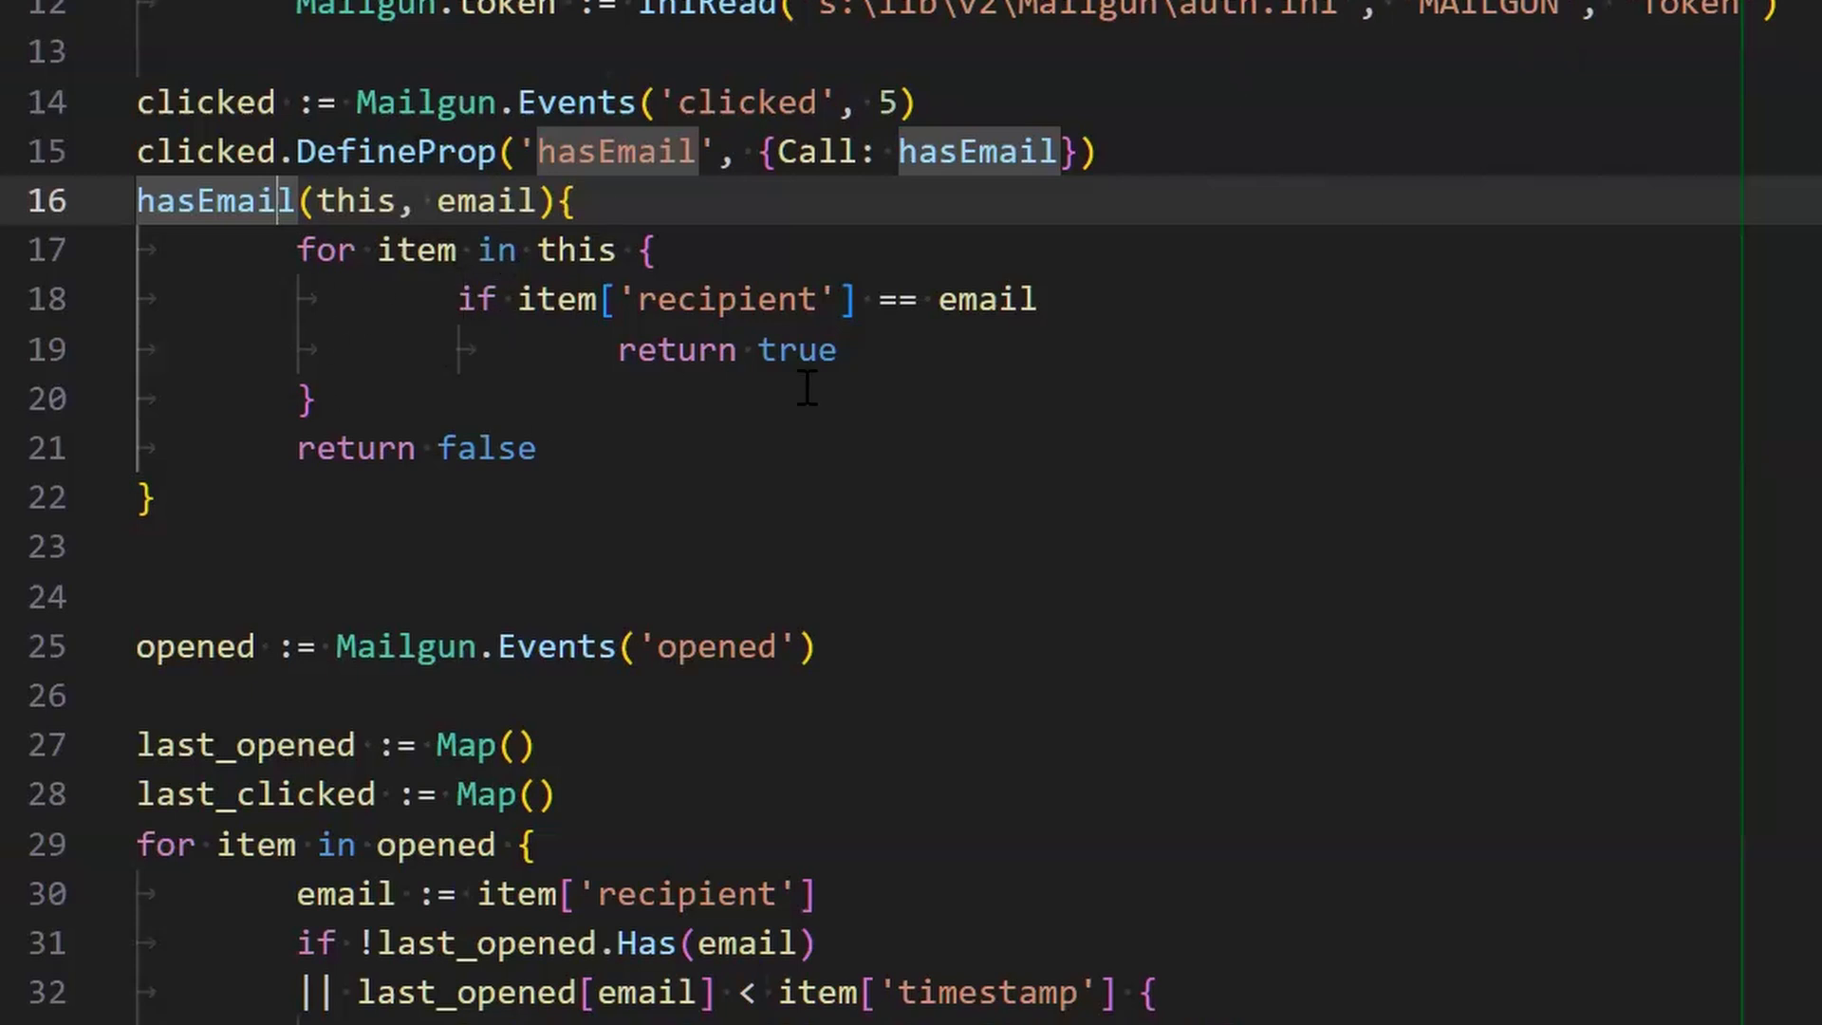
pyautogui.moveTo(1223, 537)
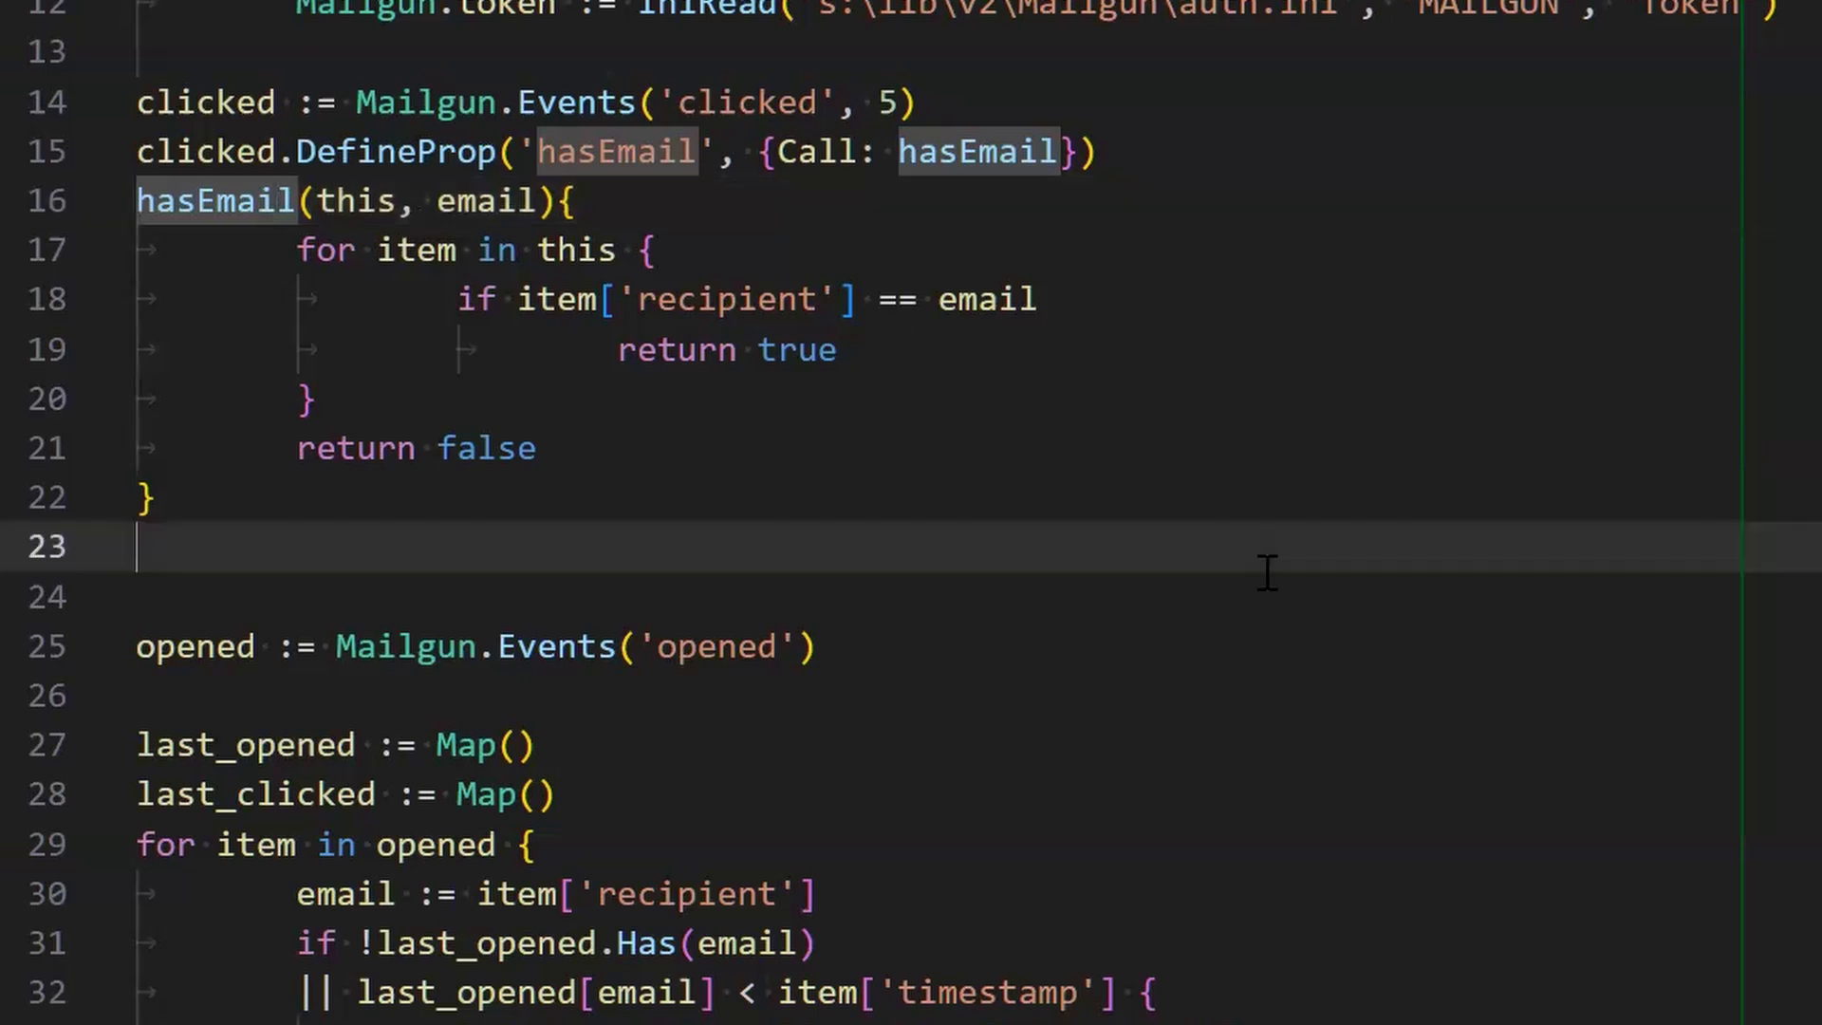
# Delete the duplicate empty line after hasEmail's closing brace, then select and deselect the body.
pyautogui.scroll(-3)
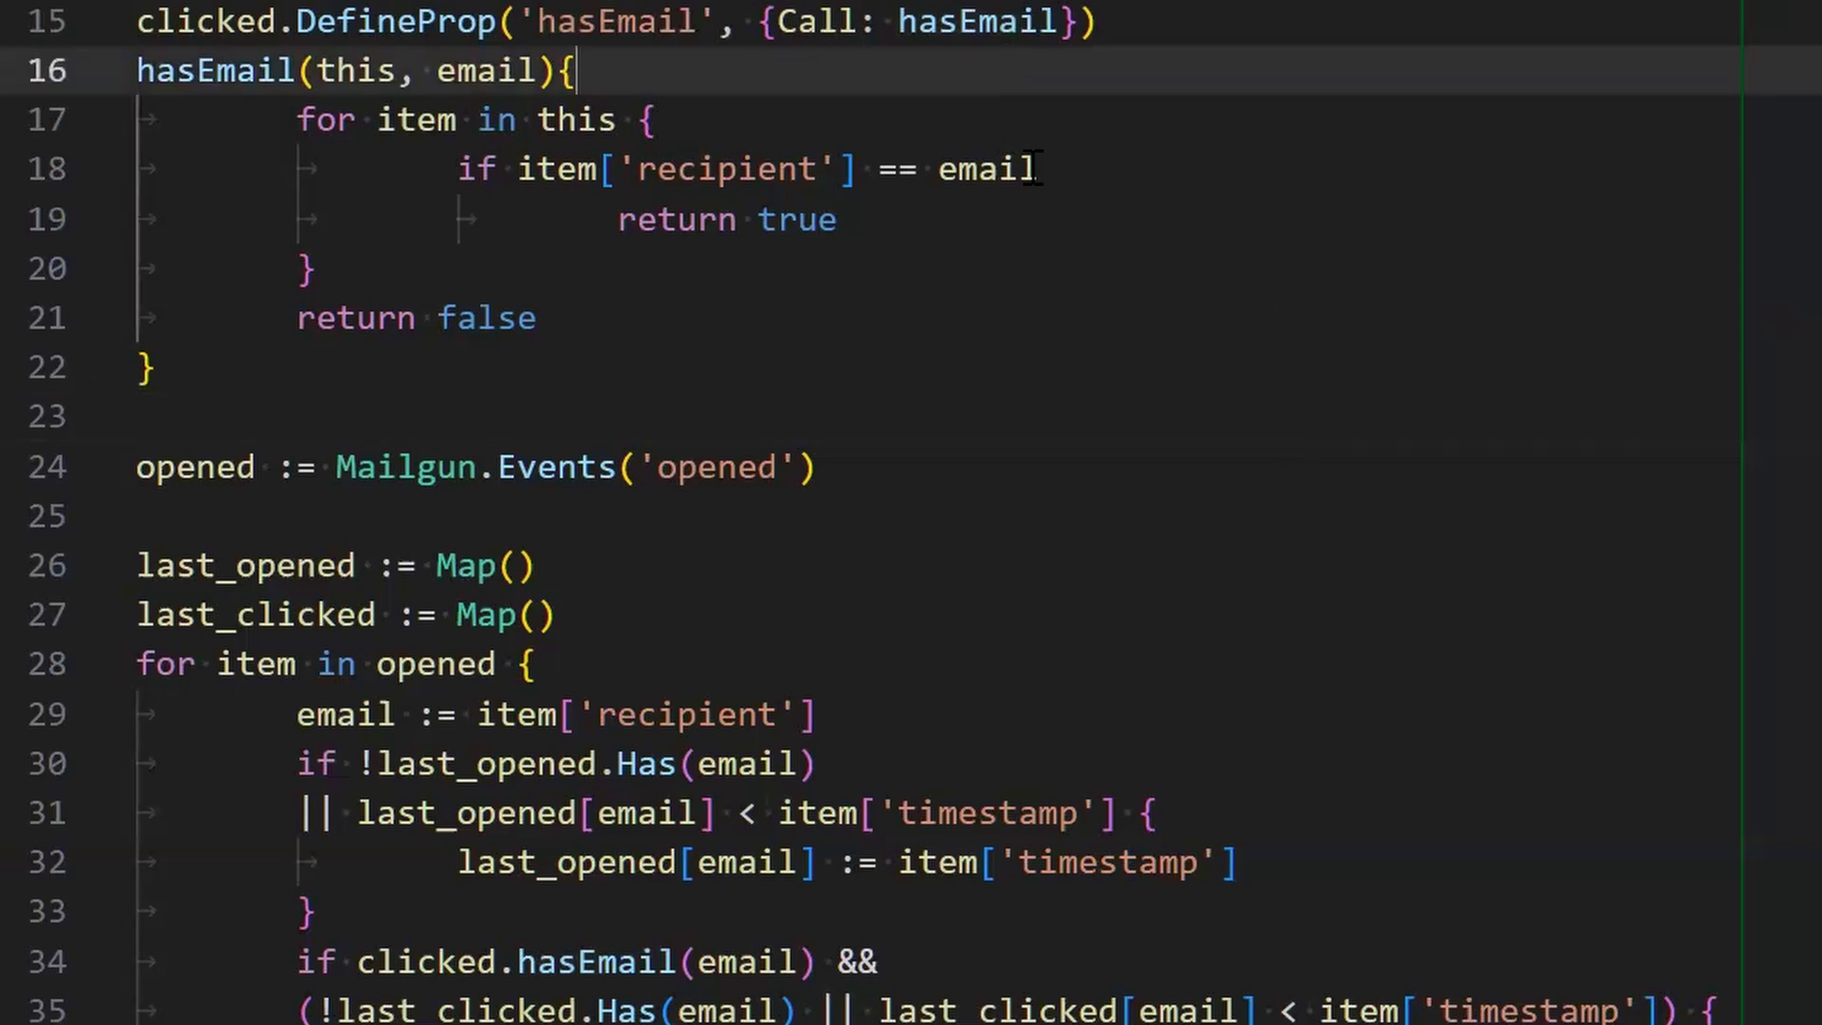
pyautogui.scroll(3)
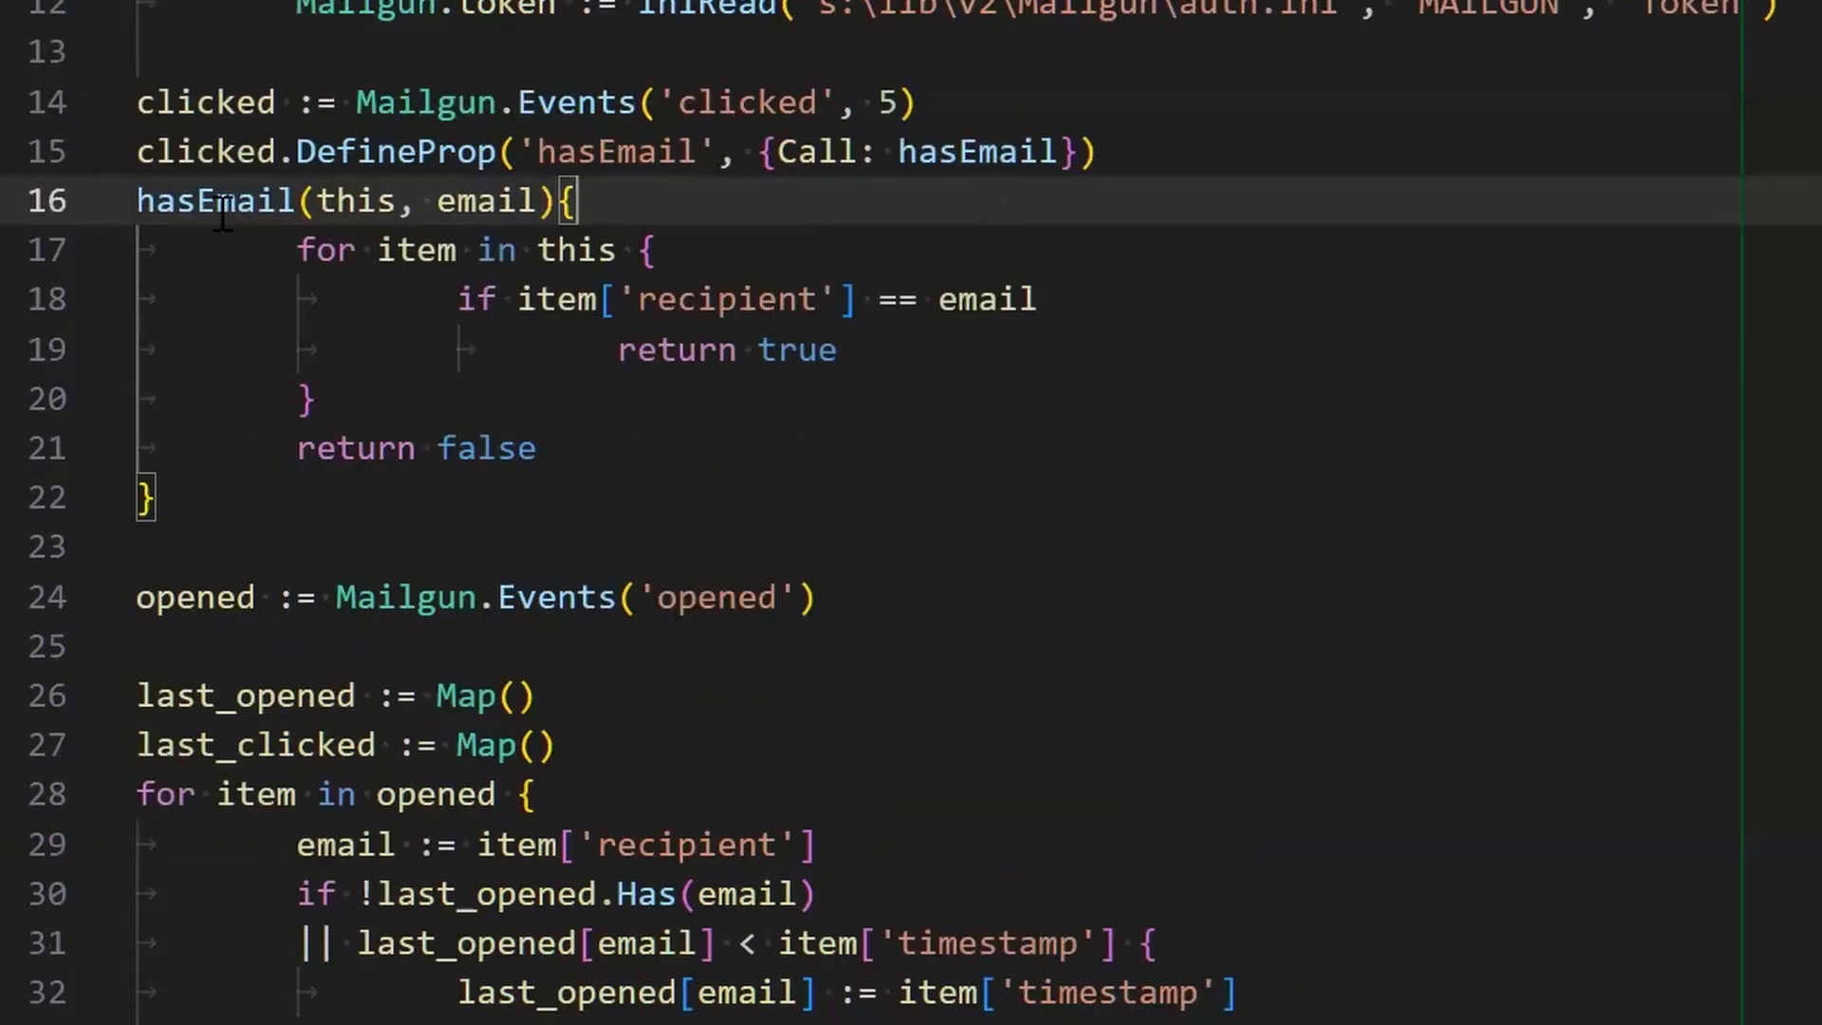
pyautogui.doubleClick(216, 201)
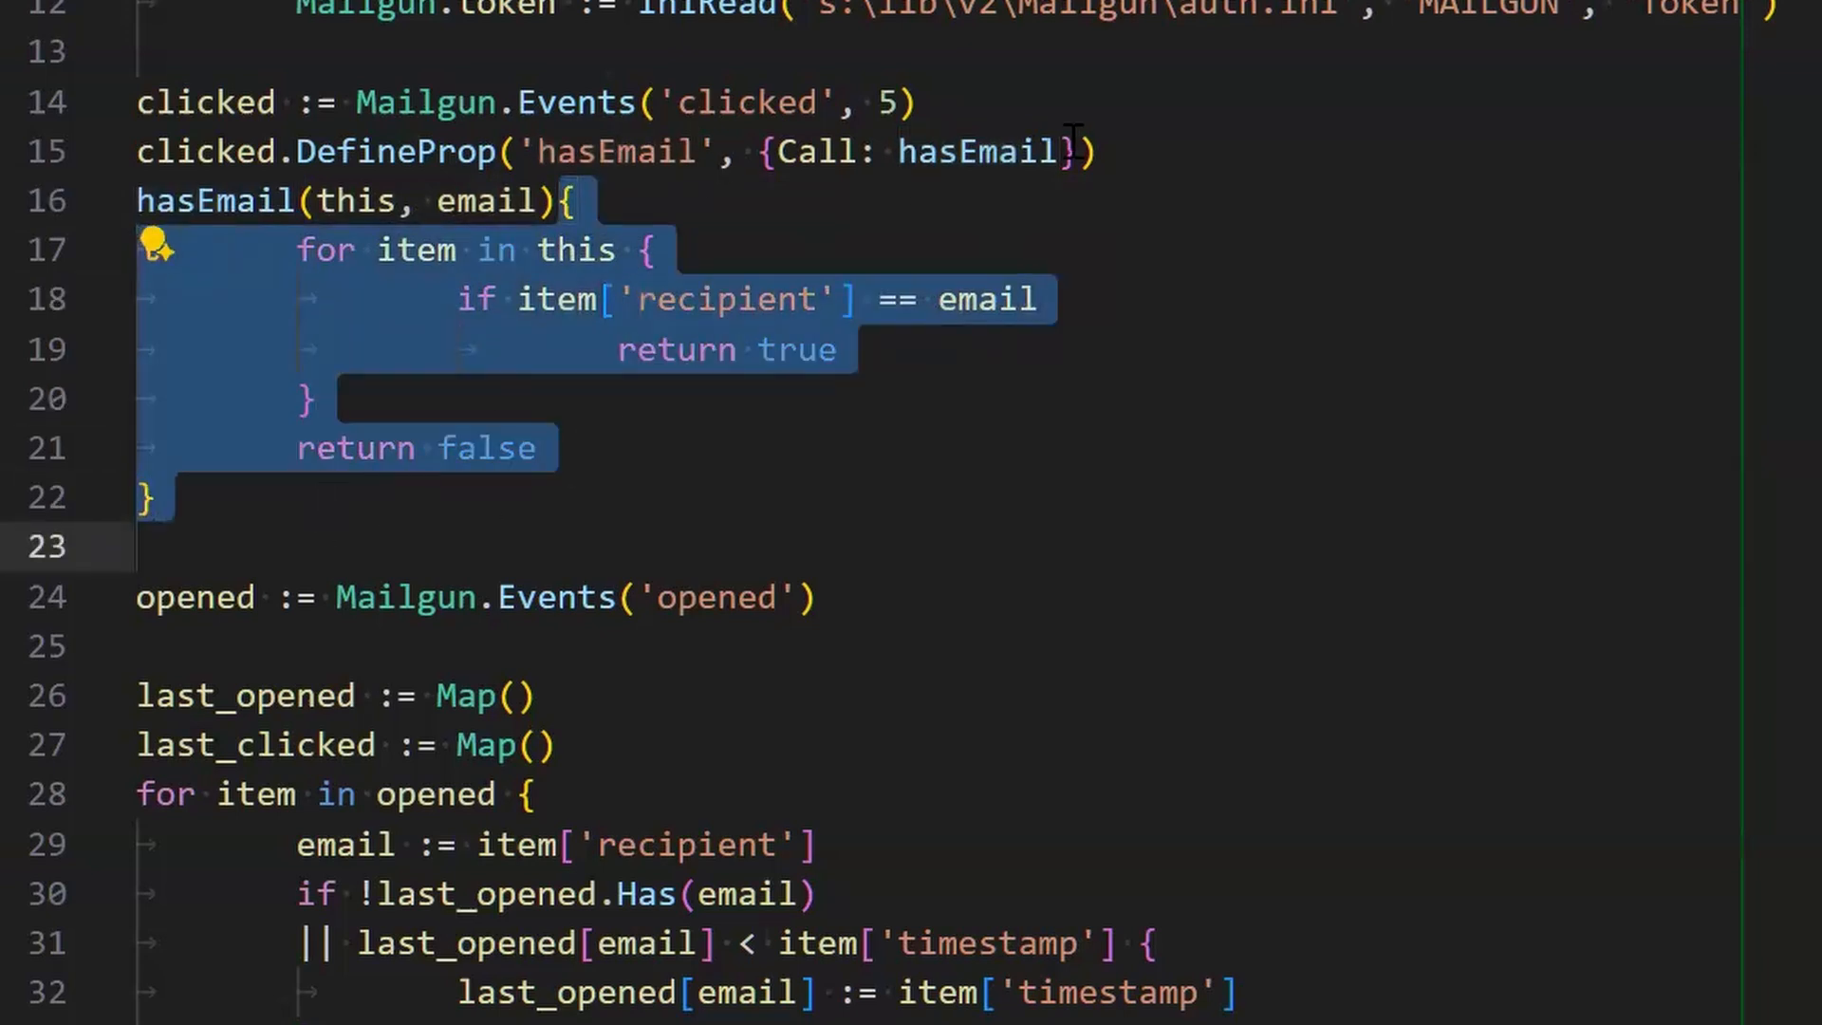
pyautogui.moveTo(1200, 555)
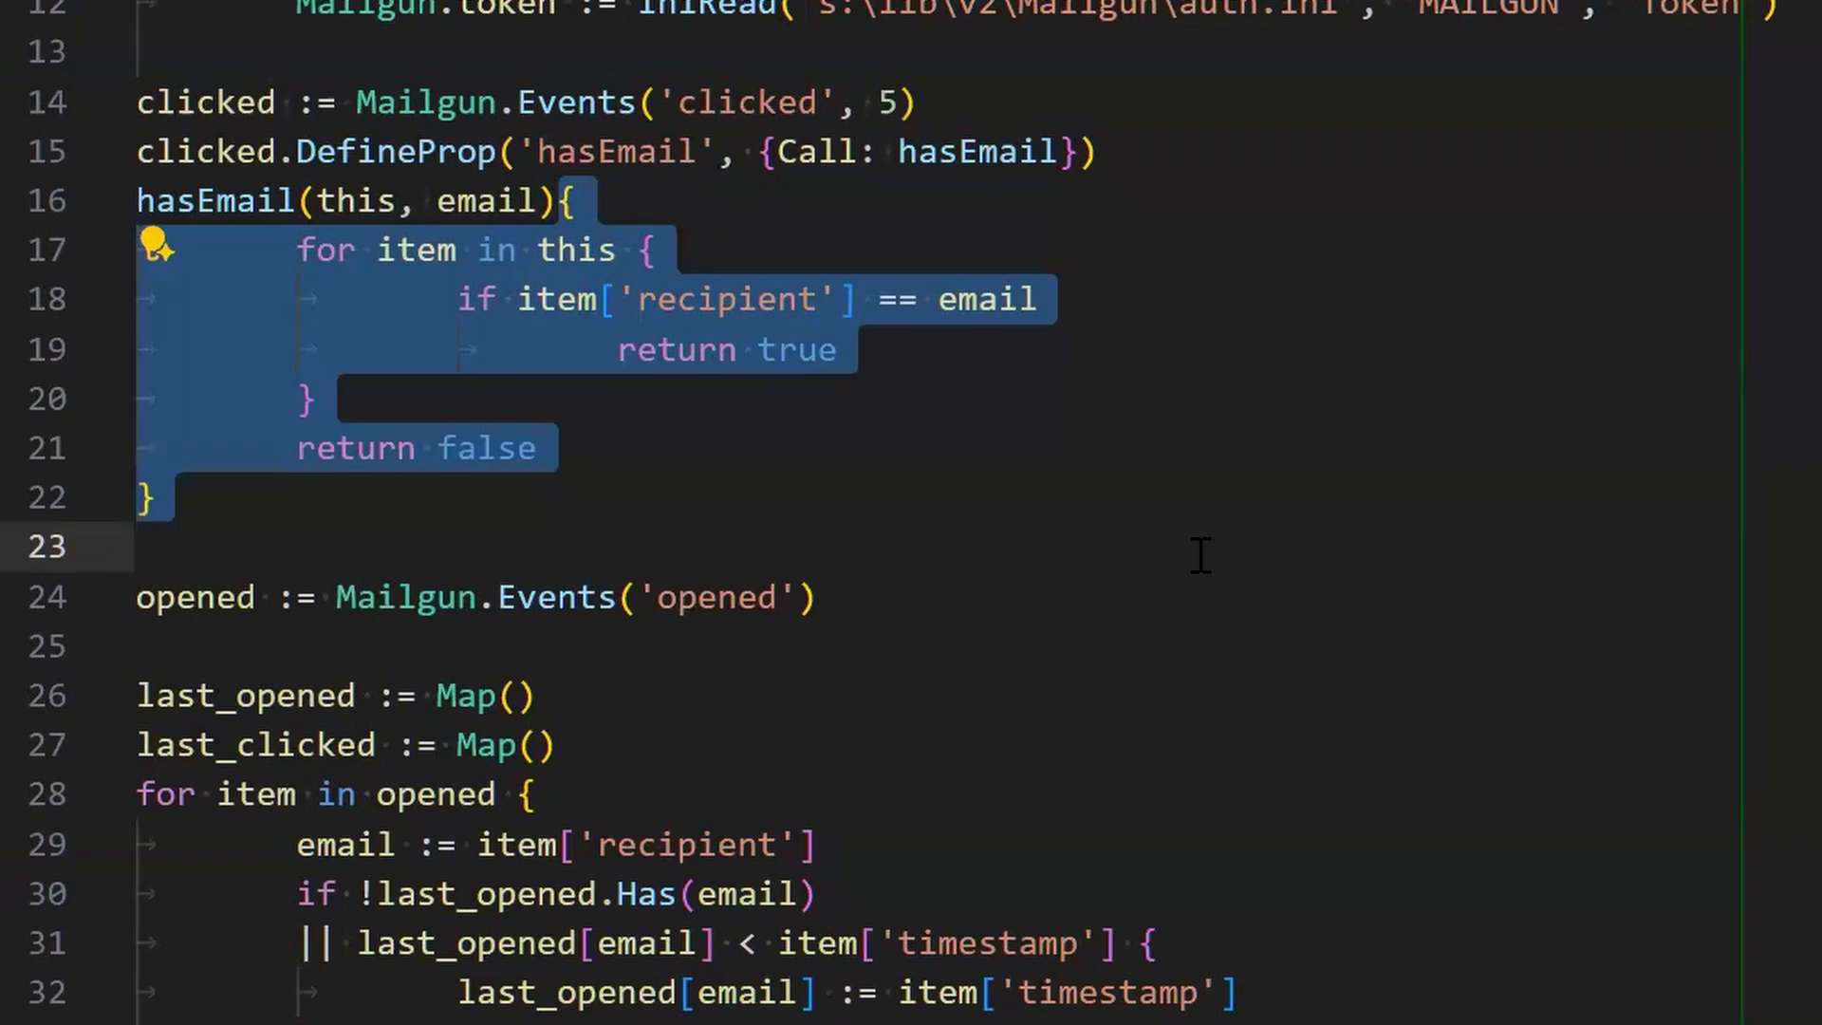
pyautogui.moveTo(958, 149)
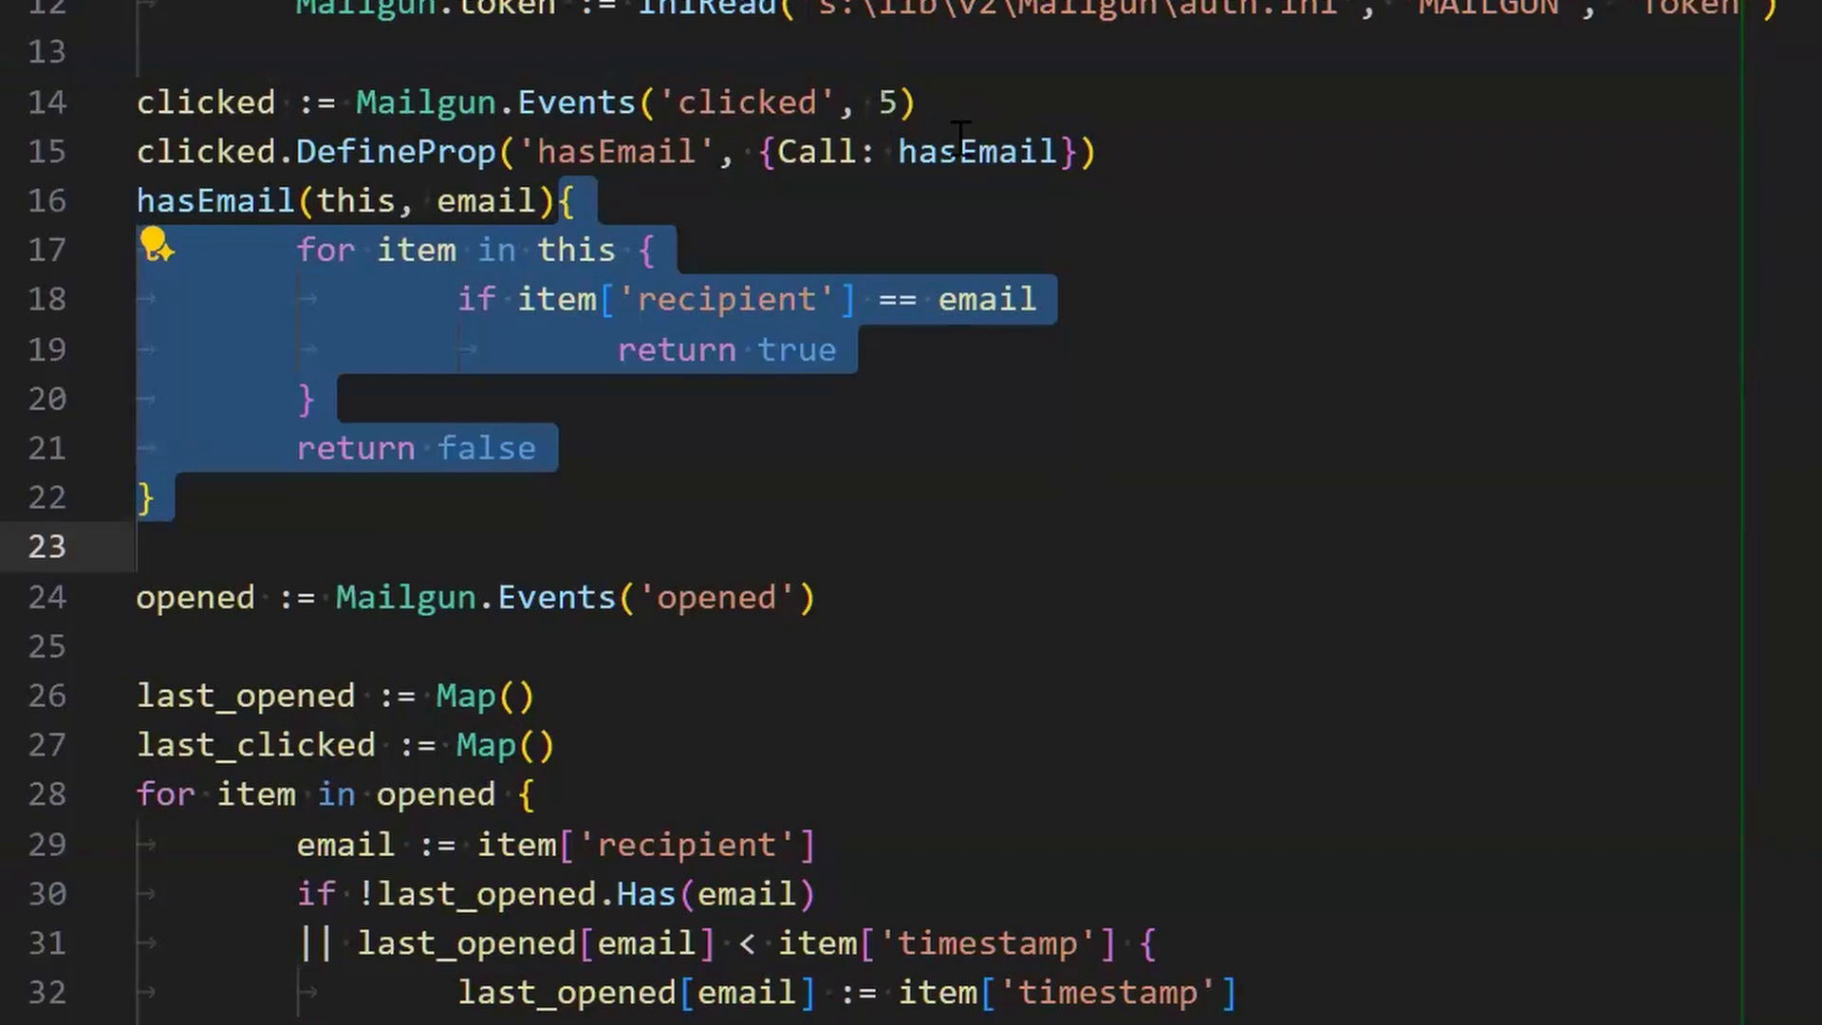
pyautogui.click(979, 151)
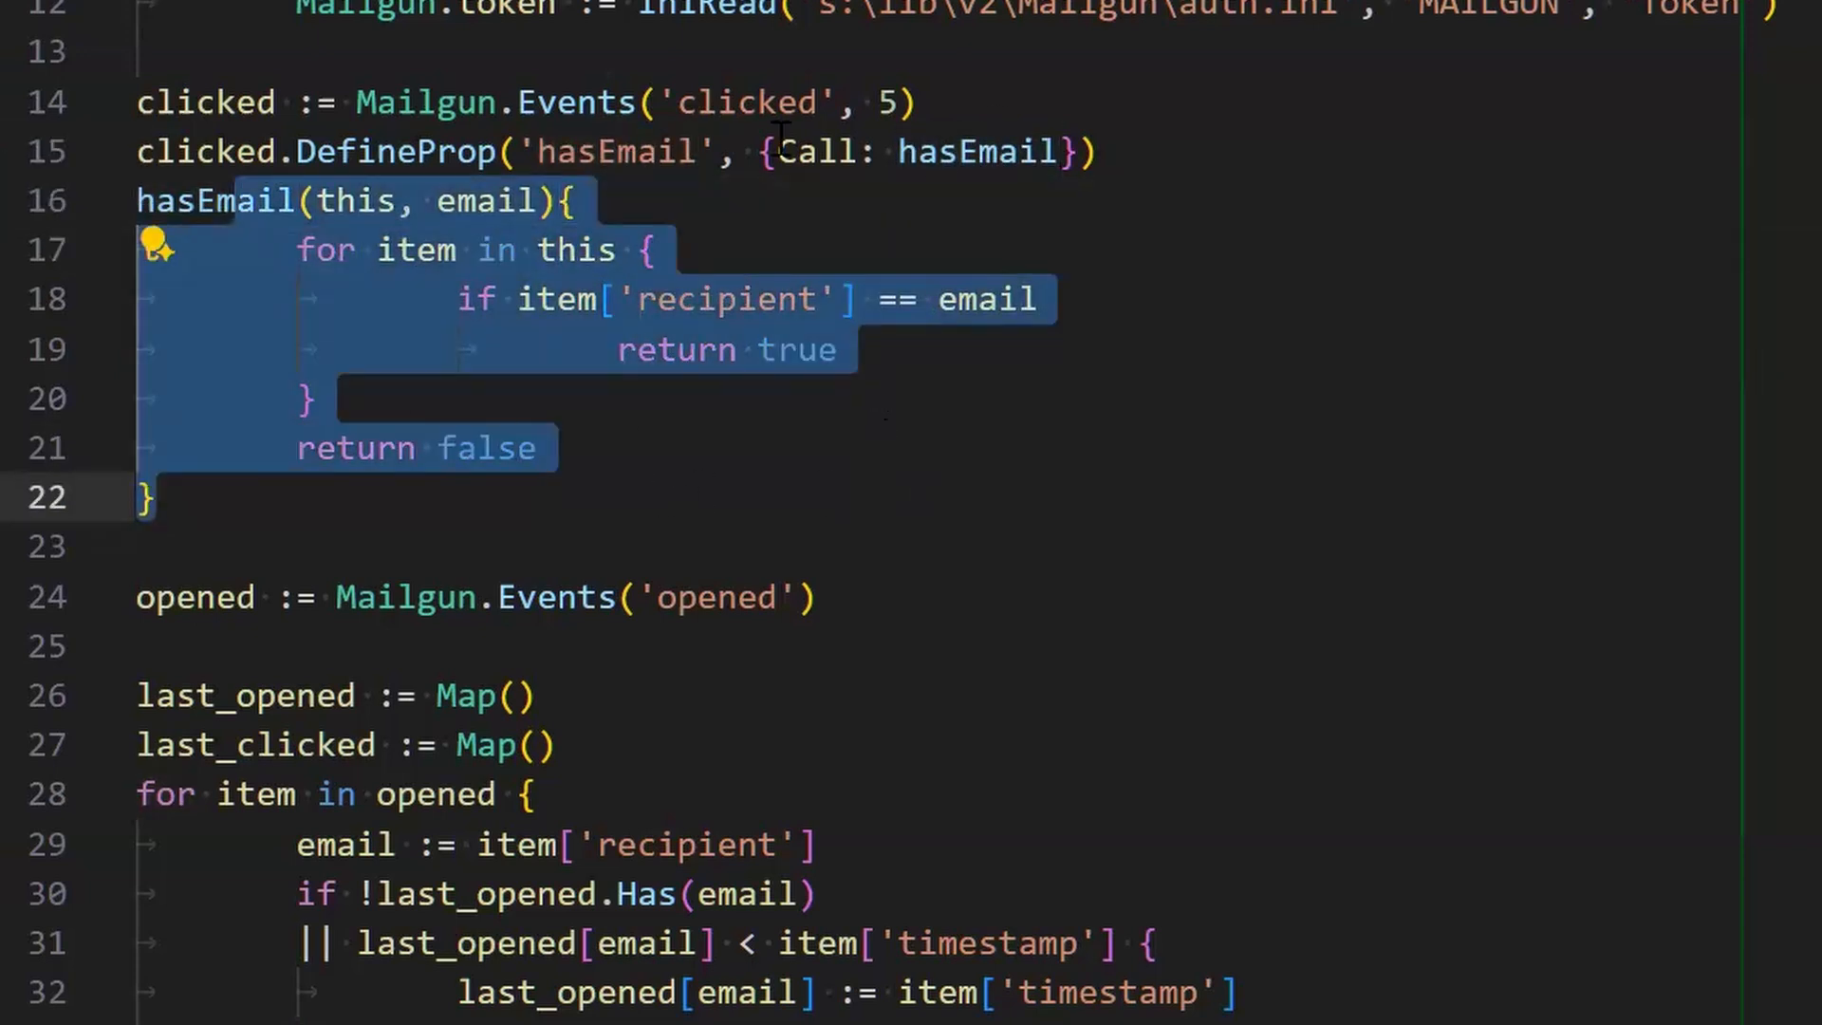
pyautogui.click(372, 151)
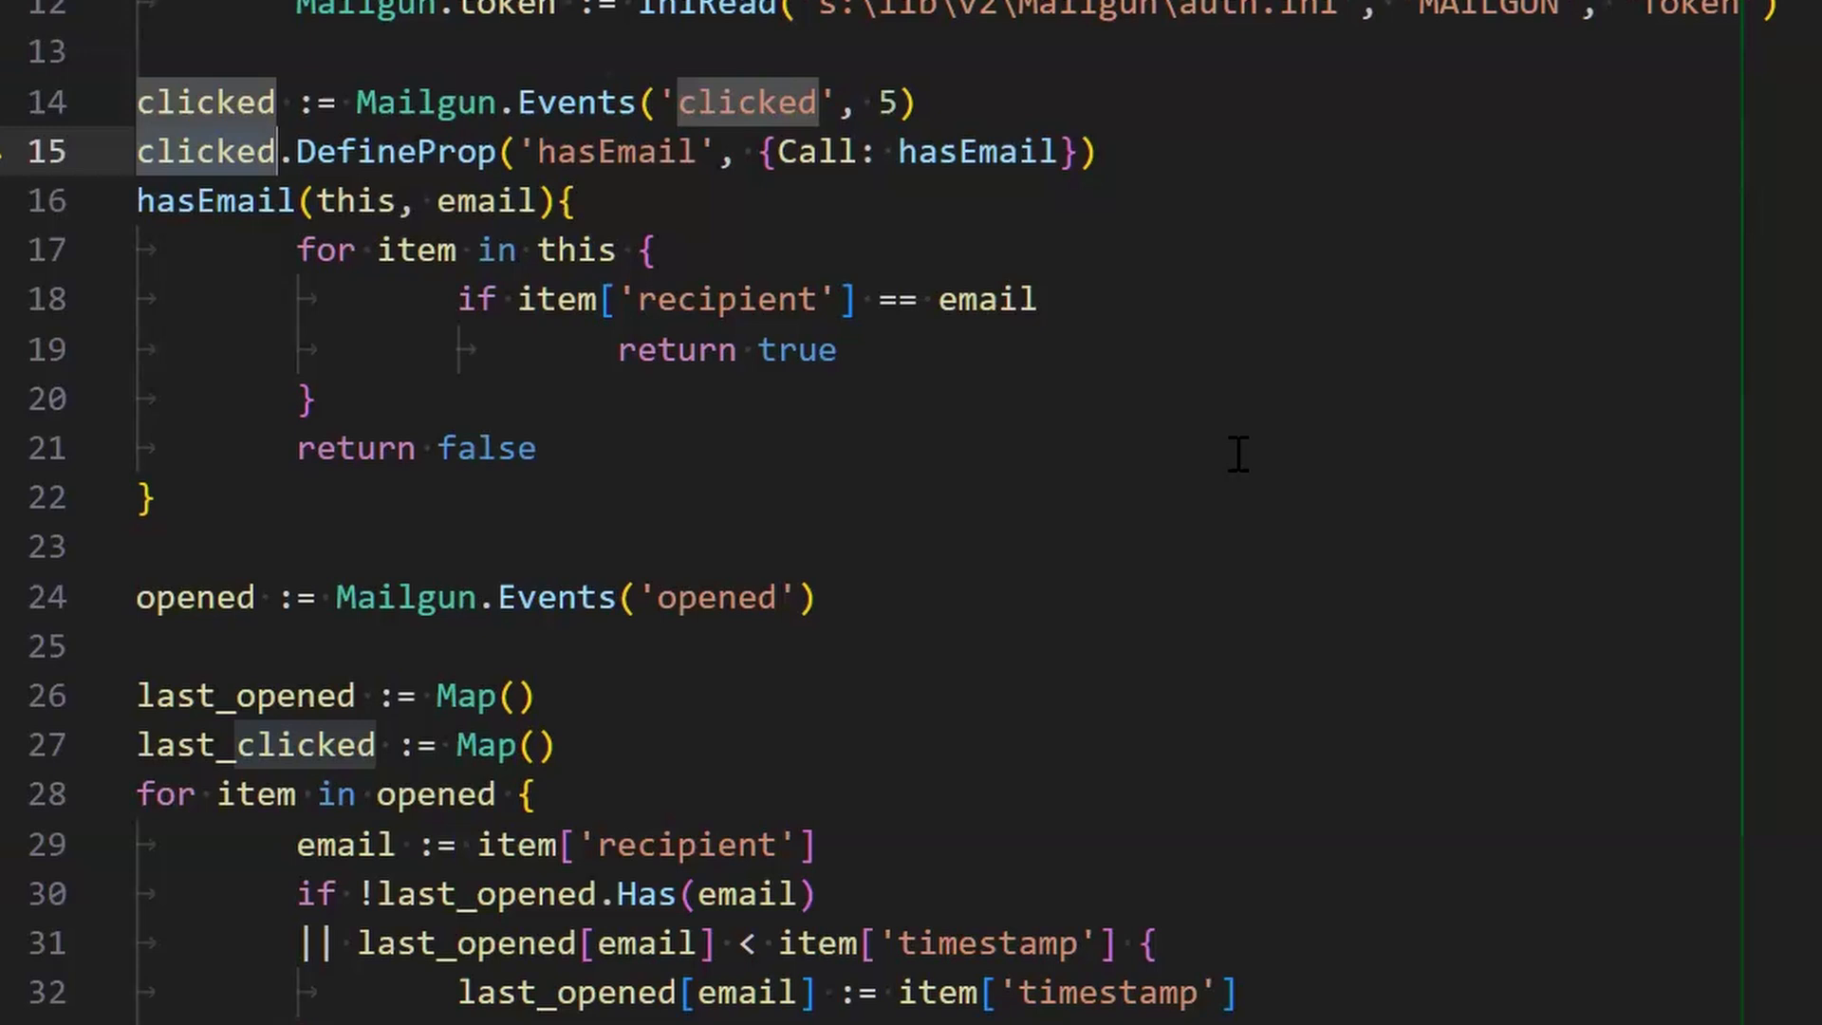
pyautogui.moveTo(1307, 451)
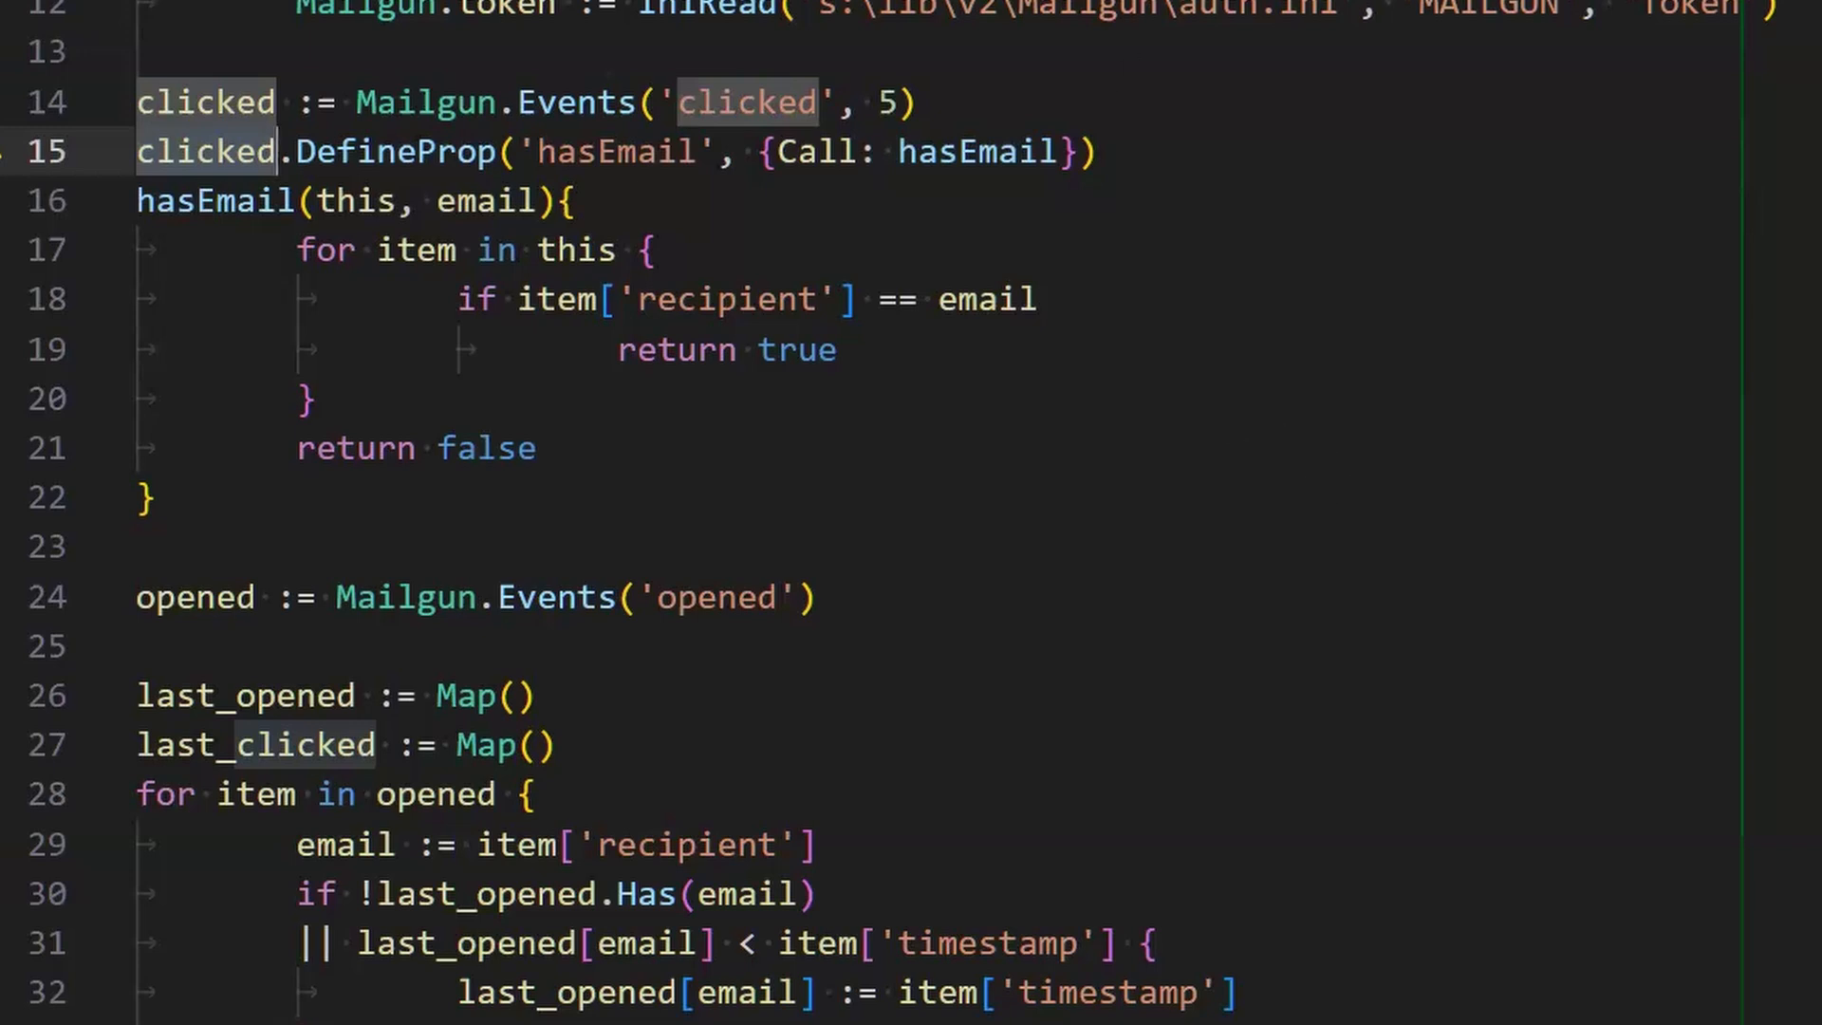
pyautogui.moveTo(1601, 831)
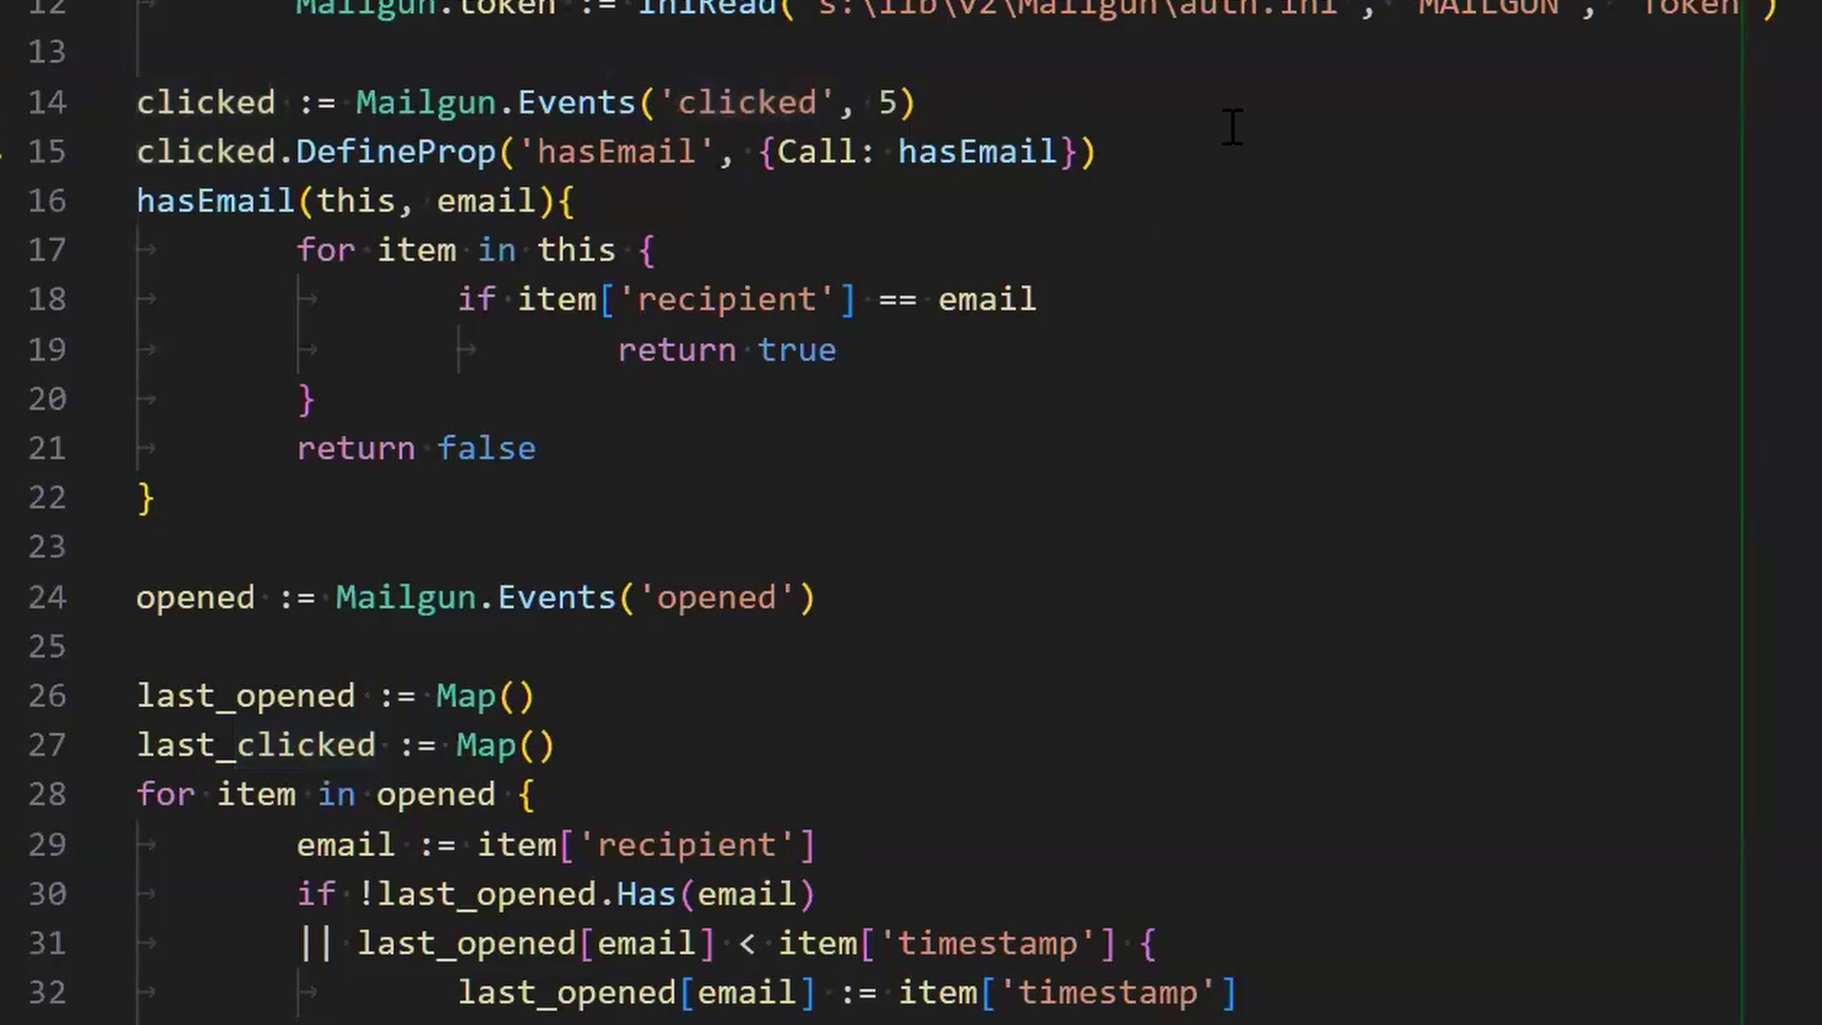
pyautogui.moveTo(1258, 364)
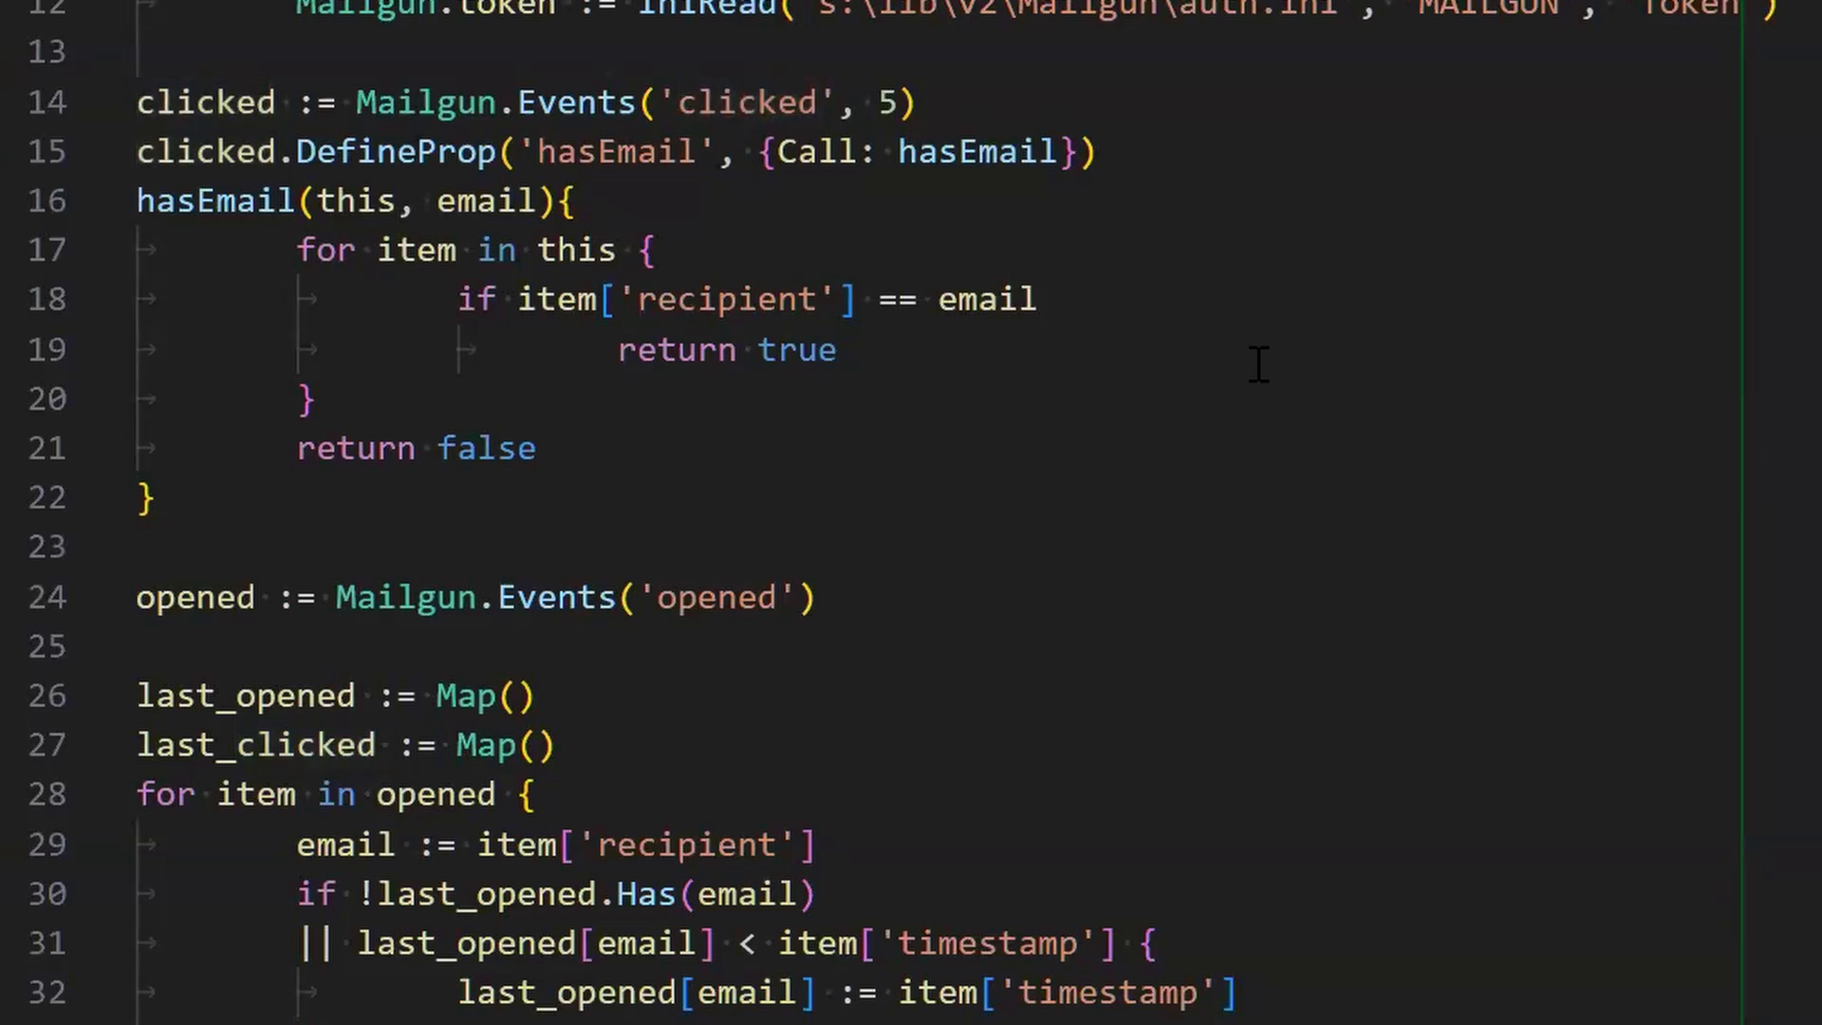